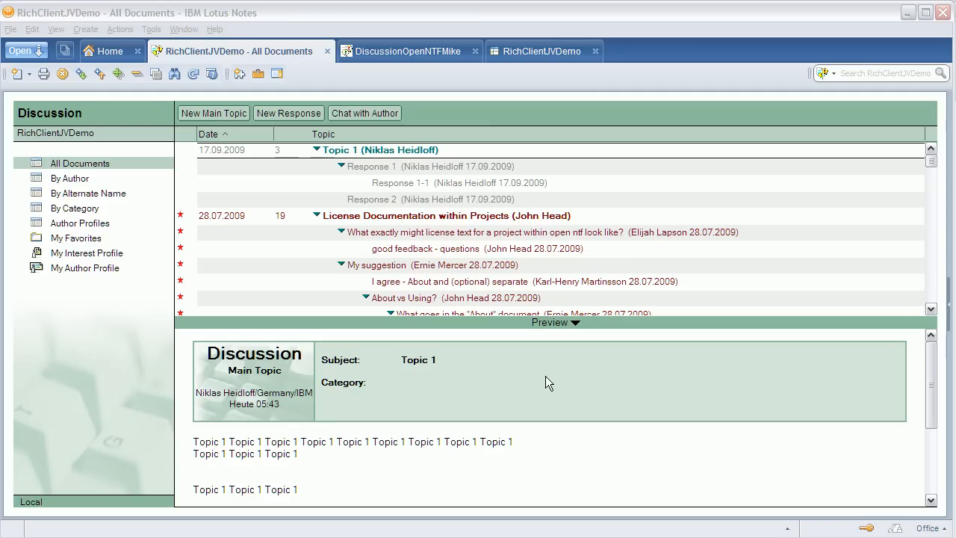
mouse_move(550, 380)
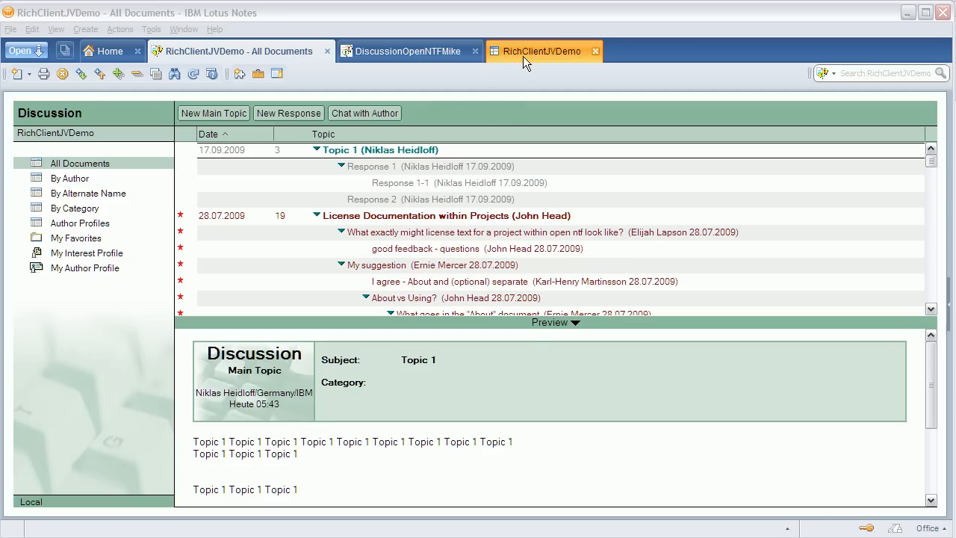
Switch to the RichClientJVDemo prototype's All Topics list with threads collapsed and response counts
left_click(541, 51)
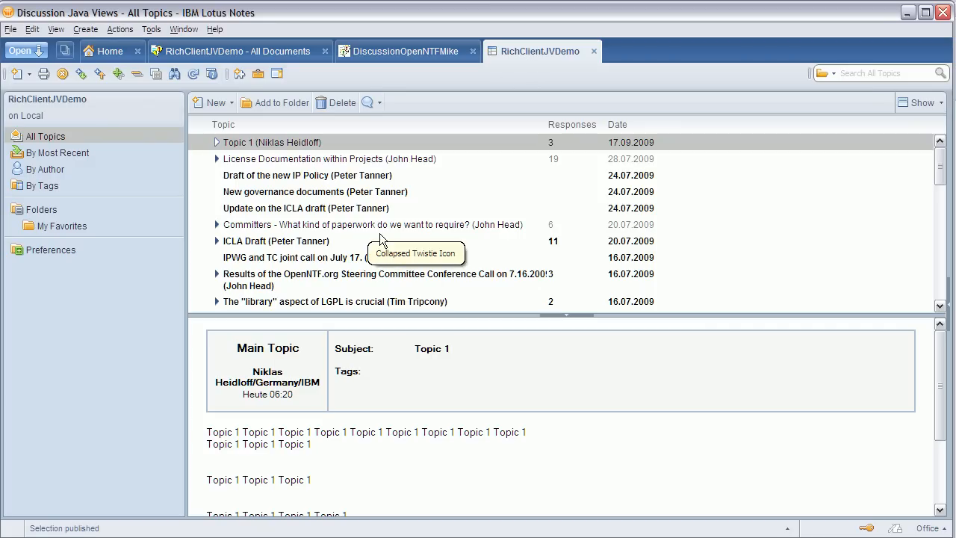
mouse_move(242, 182)
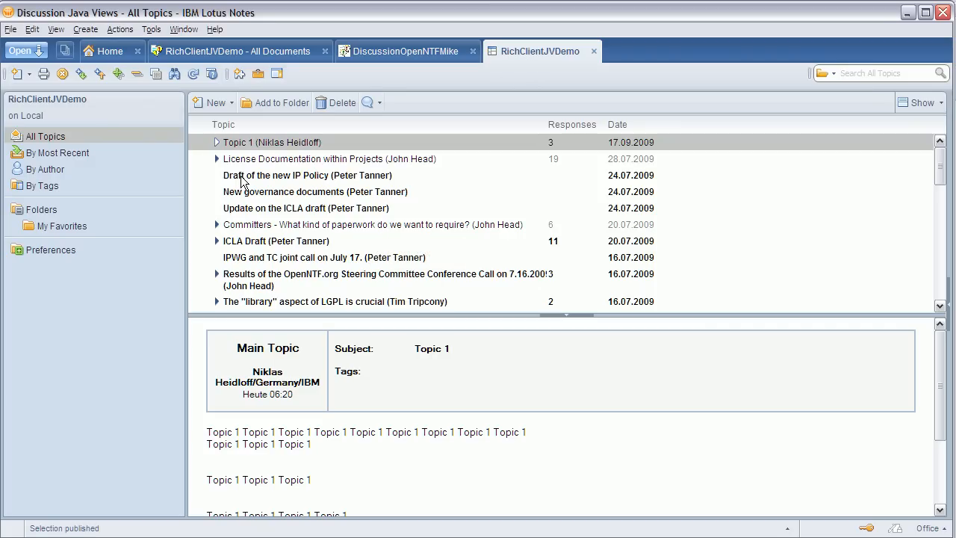
mouse_move(237, 180)
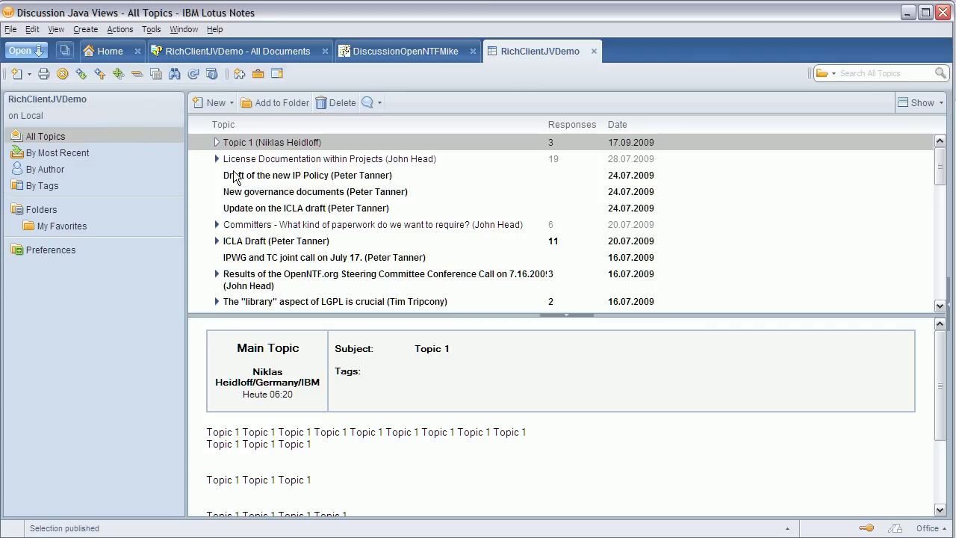
mouse_move(276, 185)
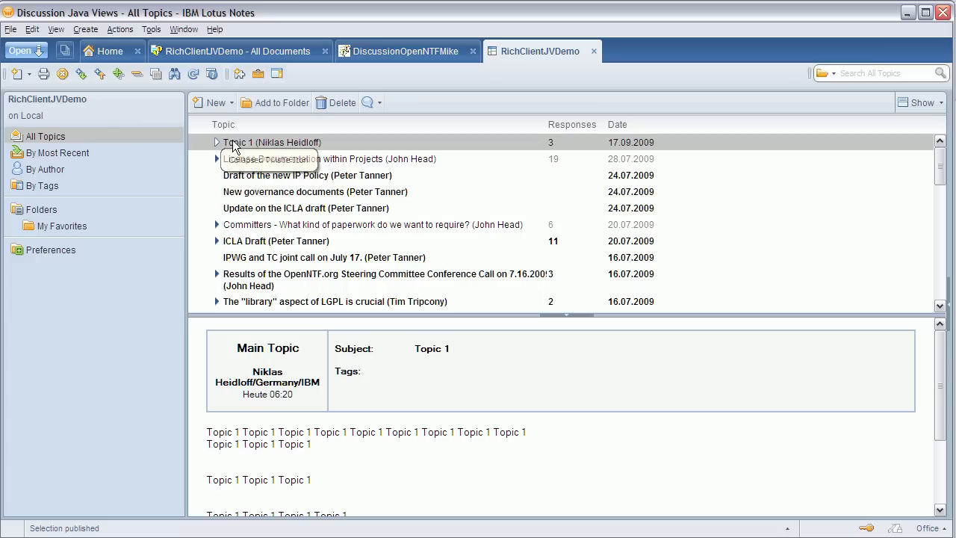
mouse_move(306, 208)
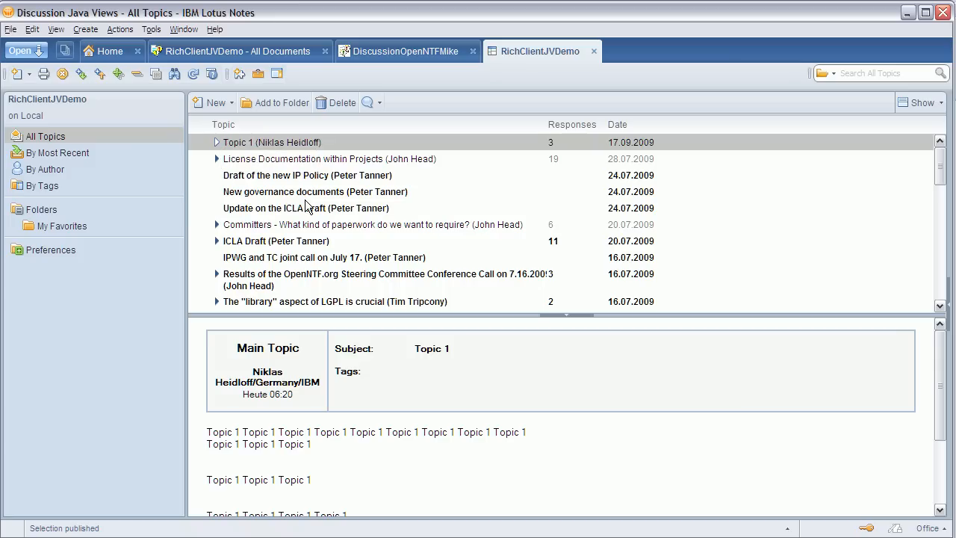
mouse_move(127, 233)
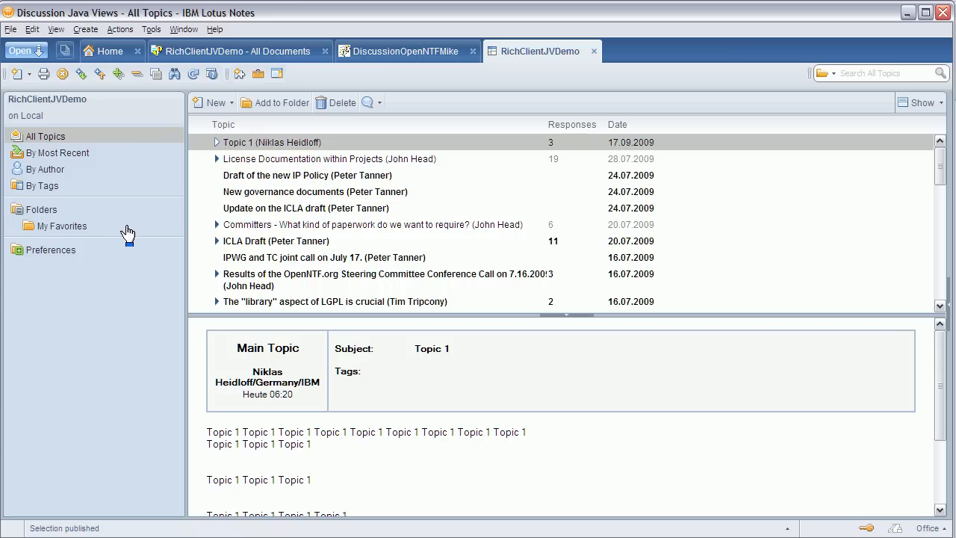
mouse_move(153, 284)
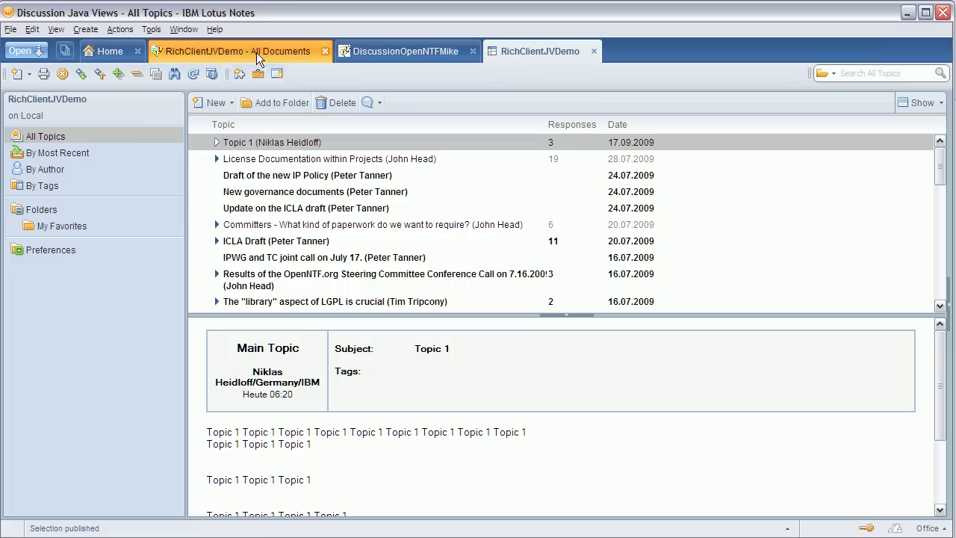
Return to the original discussion and show parent Response 1 beneath the open Response 1-1
left_click(236, 51)
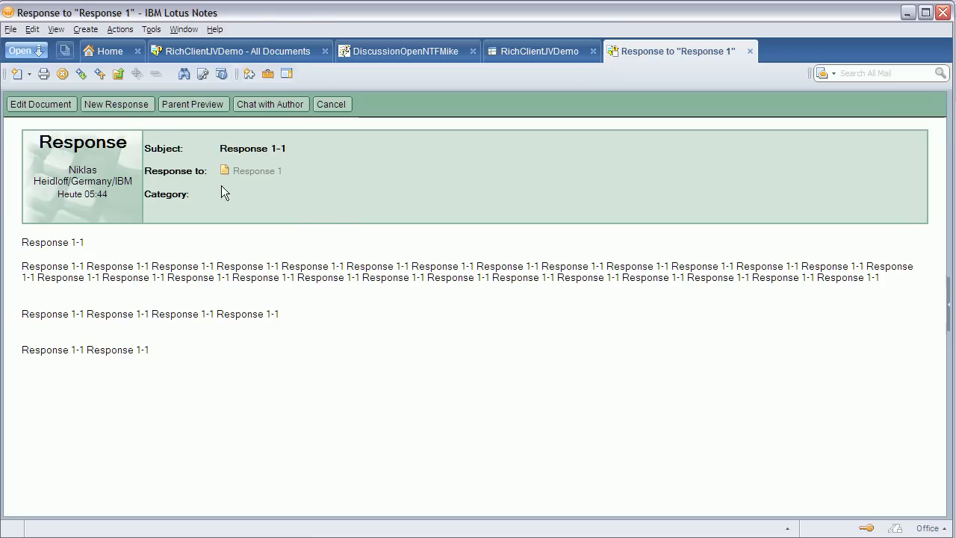
left_click(257, 170)
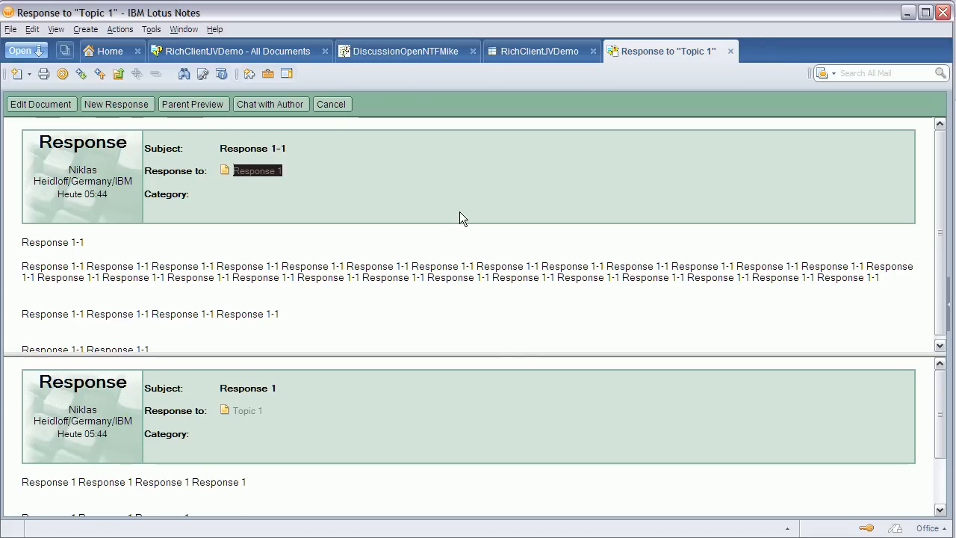
mouse_move(436, 237)
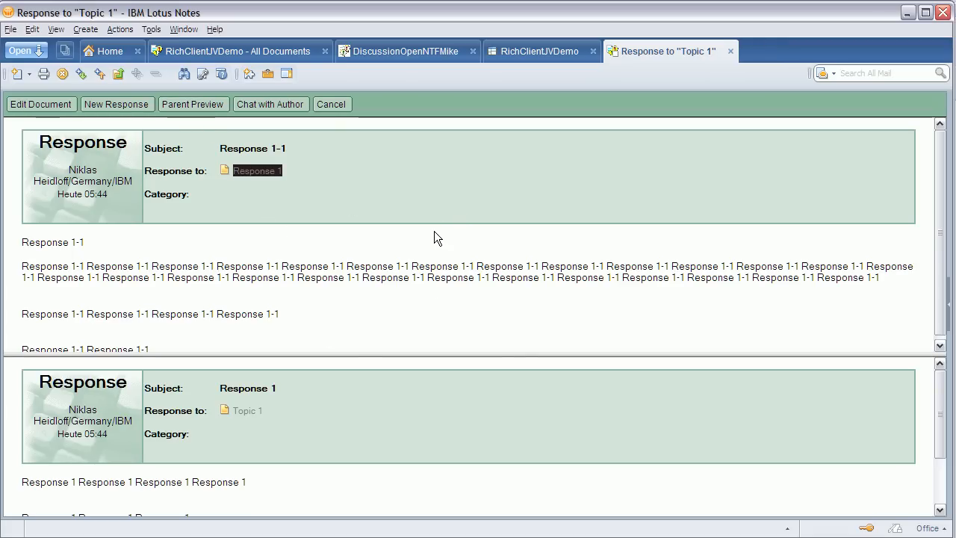
mouse_move(540, 228)
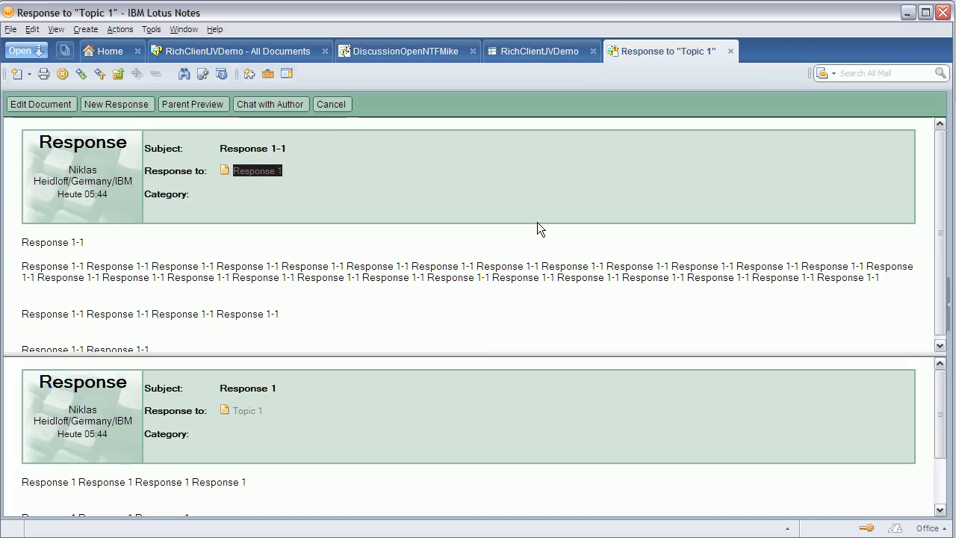
mouse_move(730, 50)
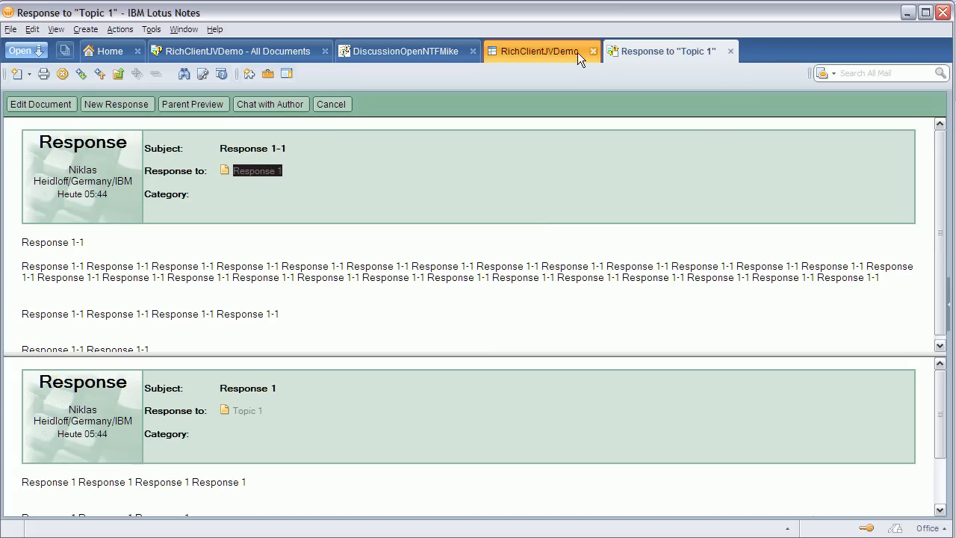
Expand Topic 1 in the prototype list and open Response 1-1 beside the topic navigator
left_click(540, 51)
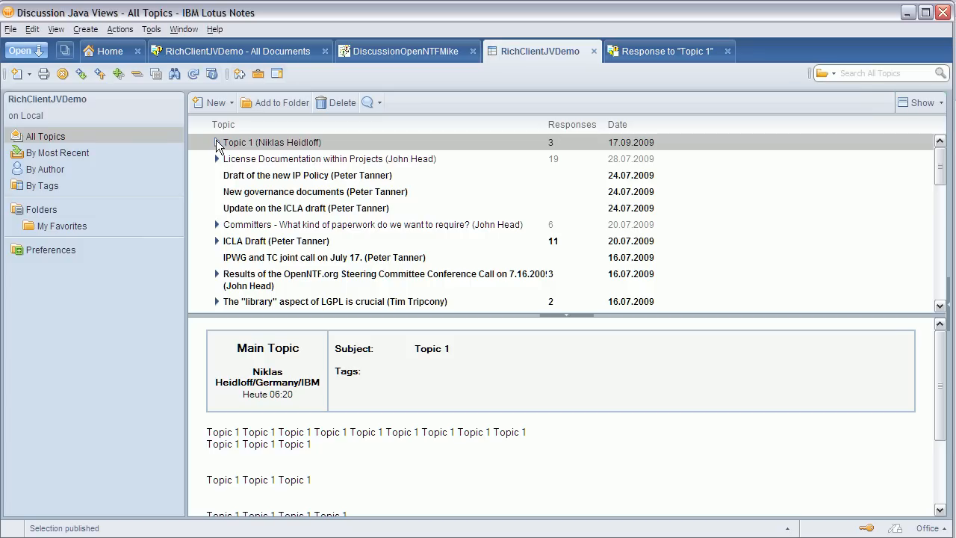
left_click(217, 142)
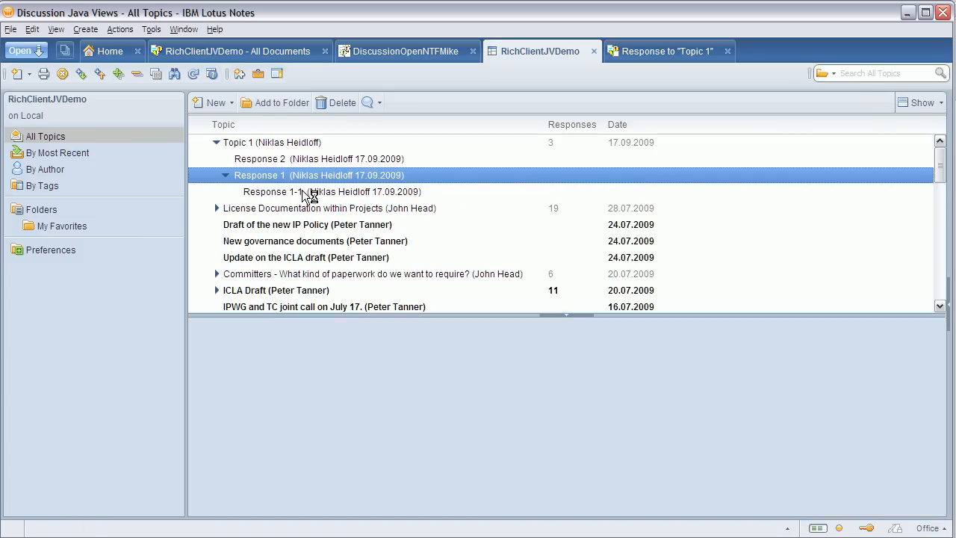
left_click(331, 192)
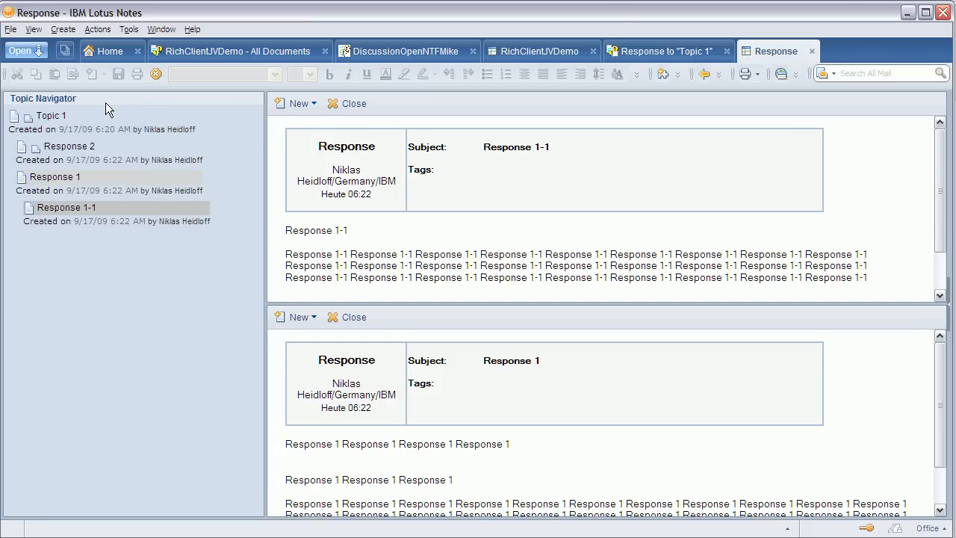
mouse_move(236, 251)
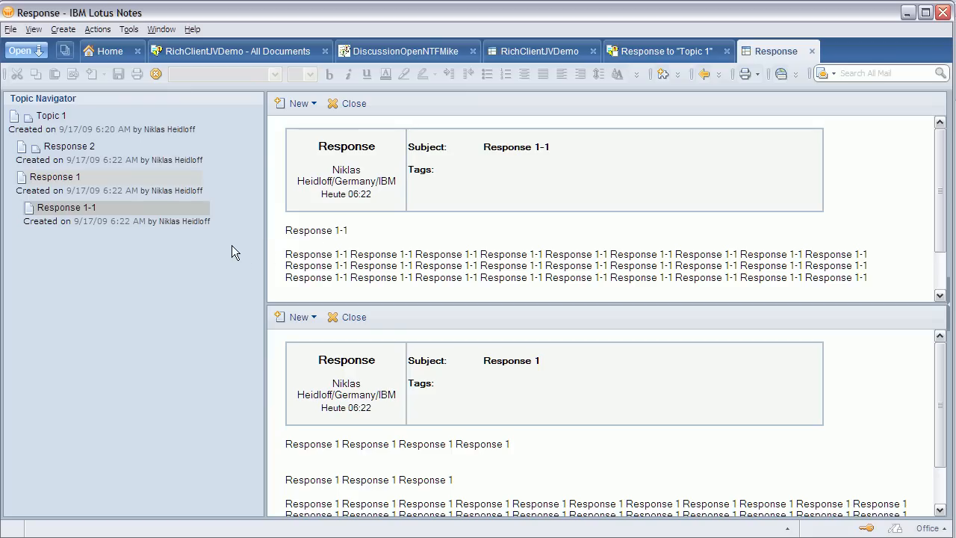
mouse_move(490, 165)
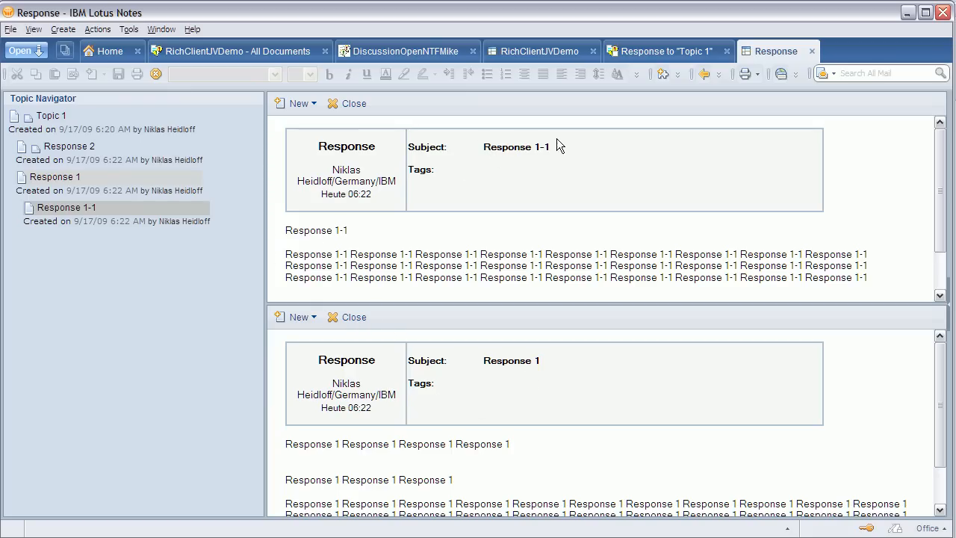
mouse_move(433, 386)
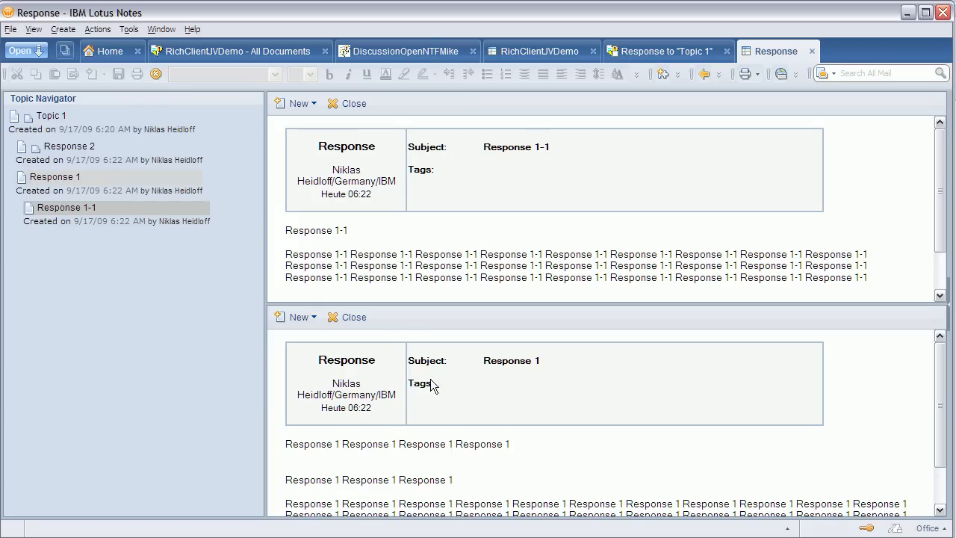
mouse_move(530, 366)
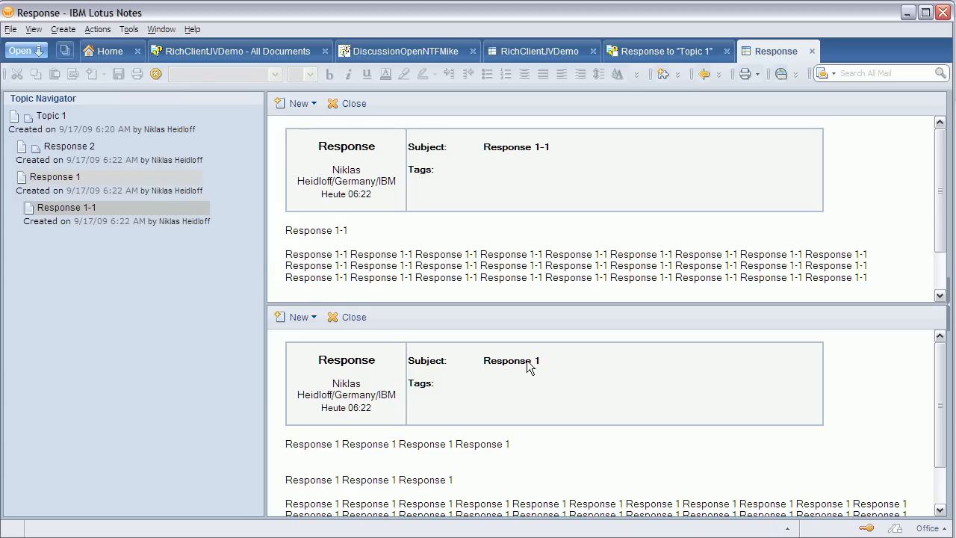
mouse_move(537, 403)
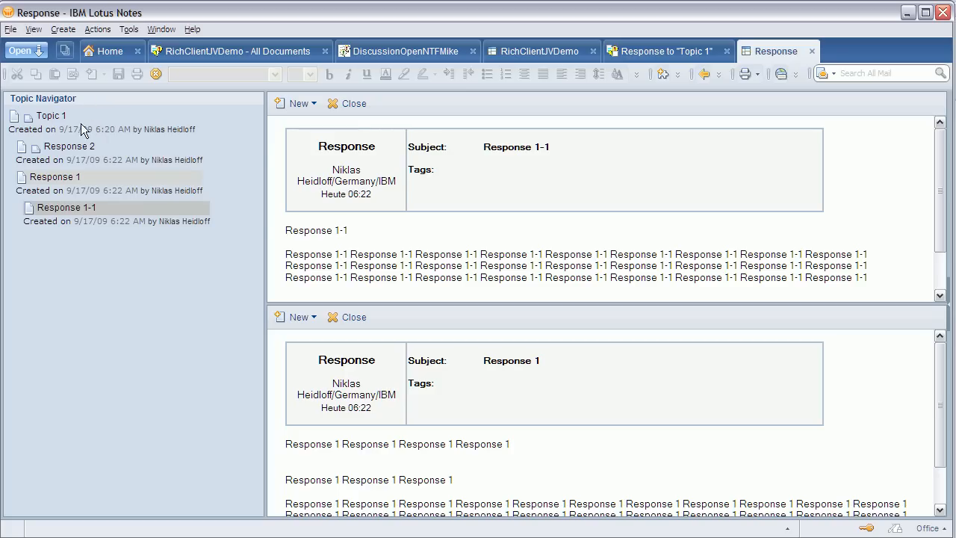
mouse_move(143, 319)
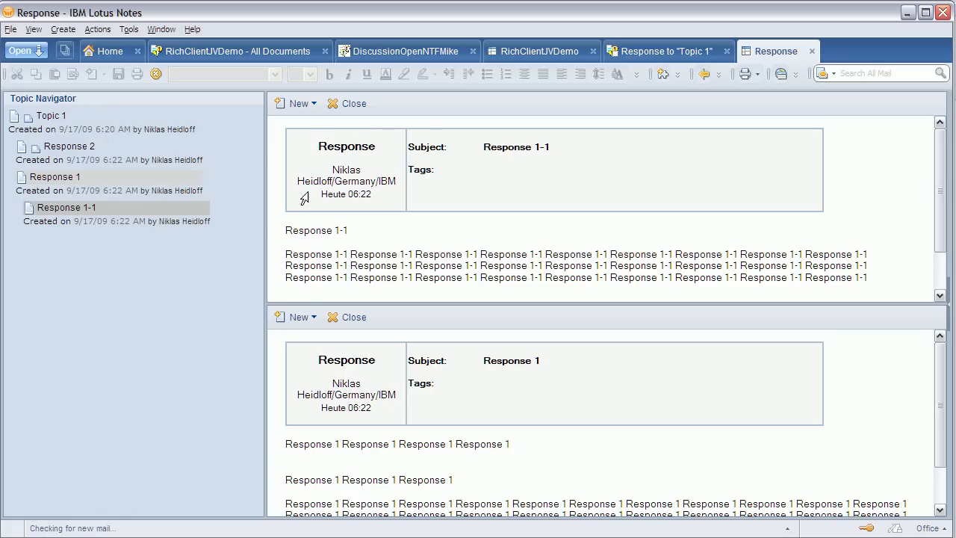
Return to All Topics, preview Topic 1, and close the Response 1-1 document
left_click(538, 51)
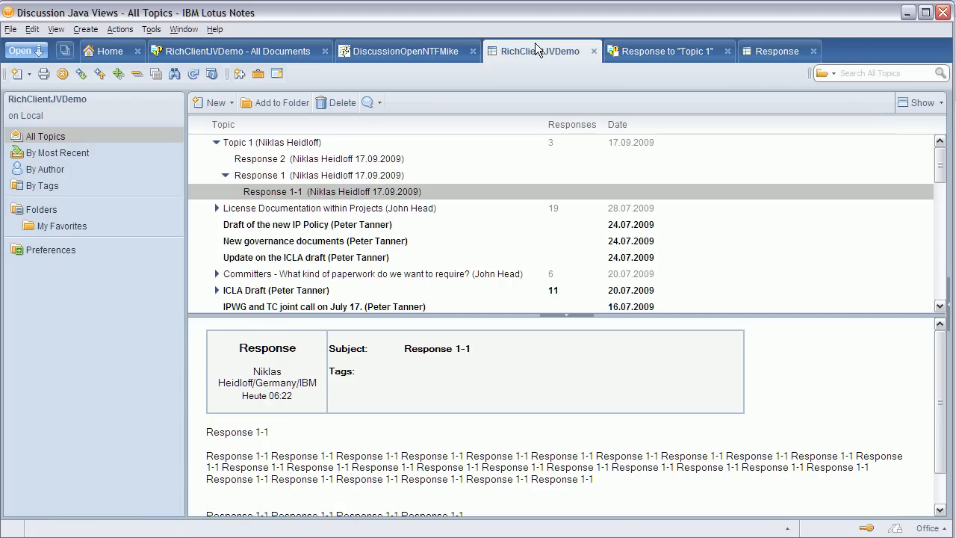
mouse_move(99, 227)
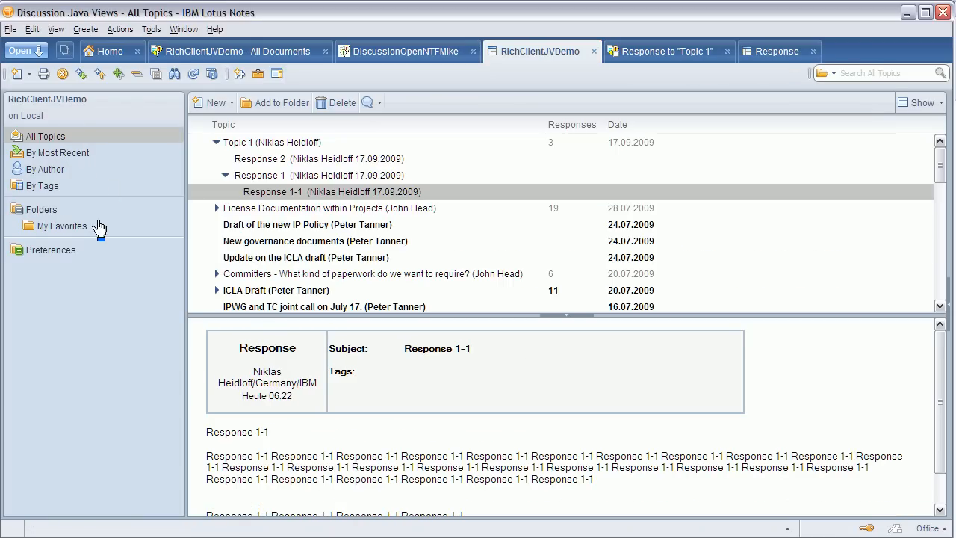
mouse_move(128, 289)
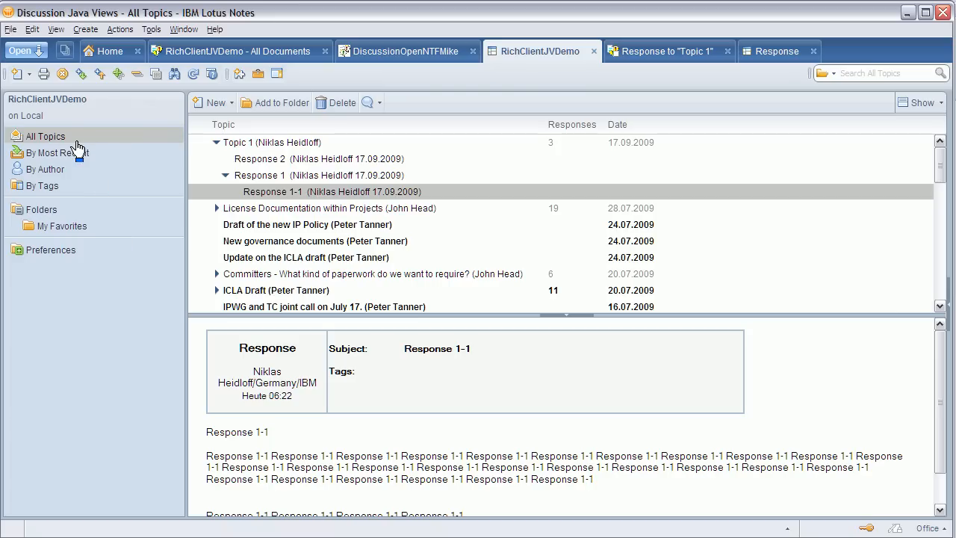
mouse_move(48, 138)
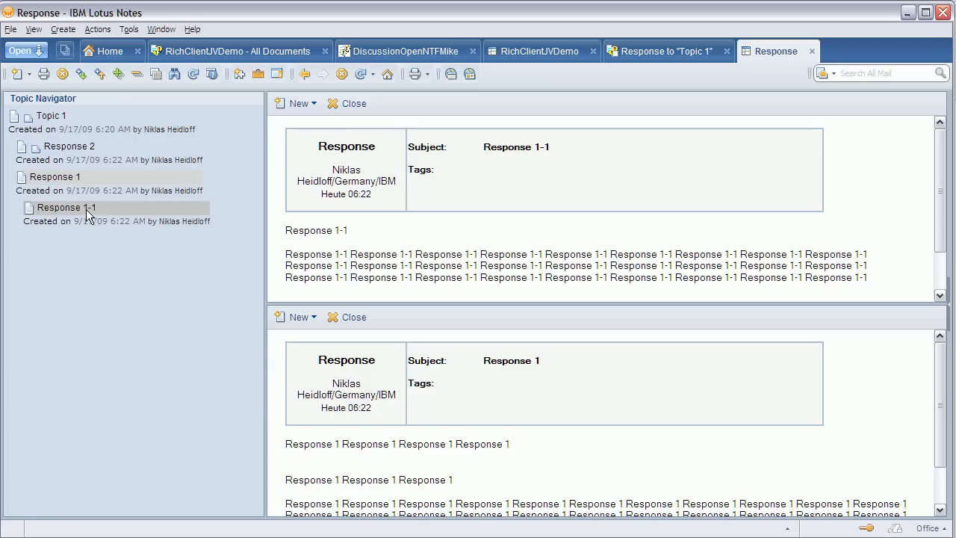
mouse_move(105, 212)
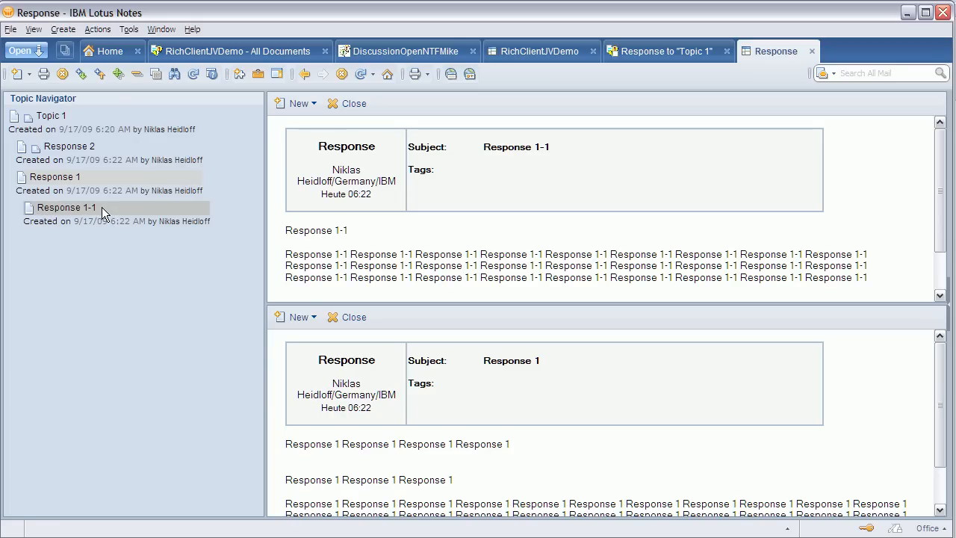
mouse_move(193, 217)
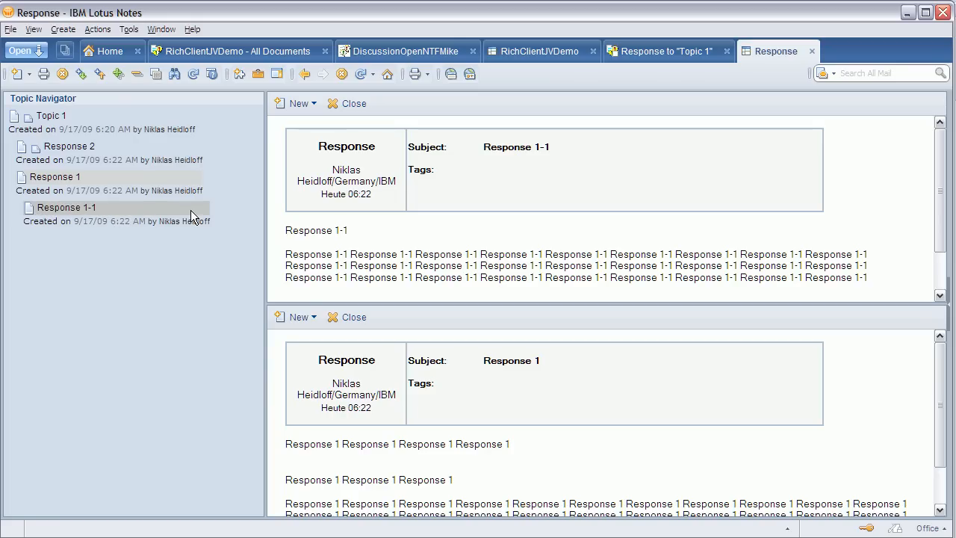
mouse_move(434, 188)
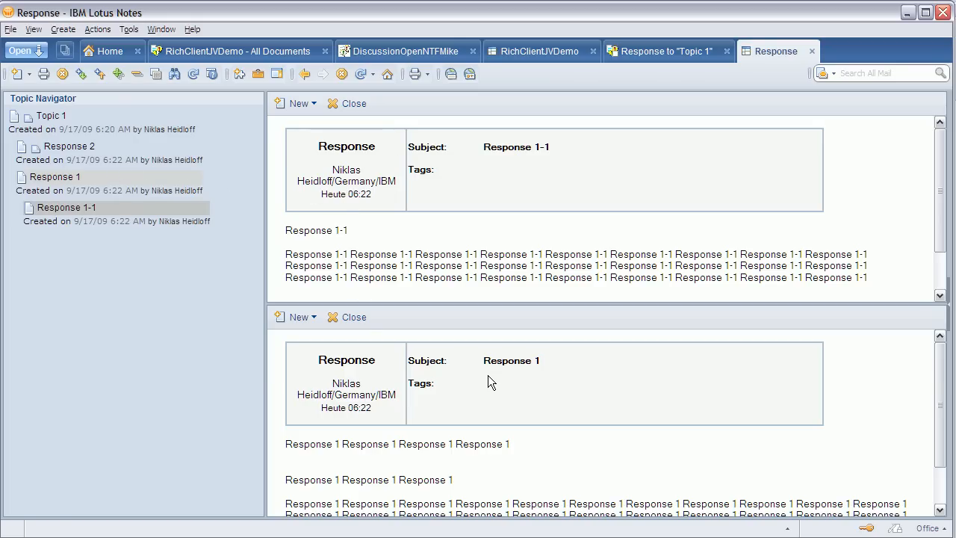
left_click(69, 146)
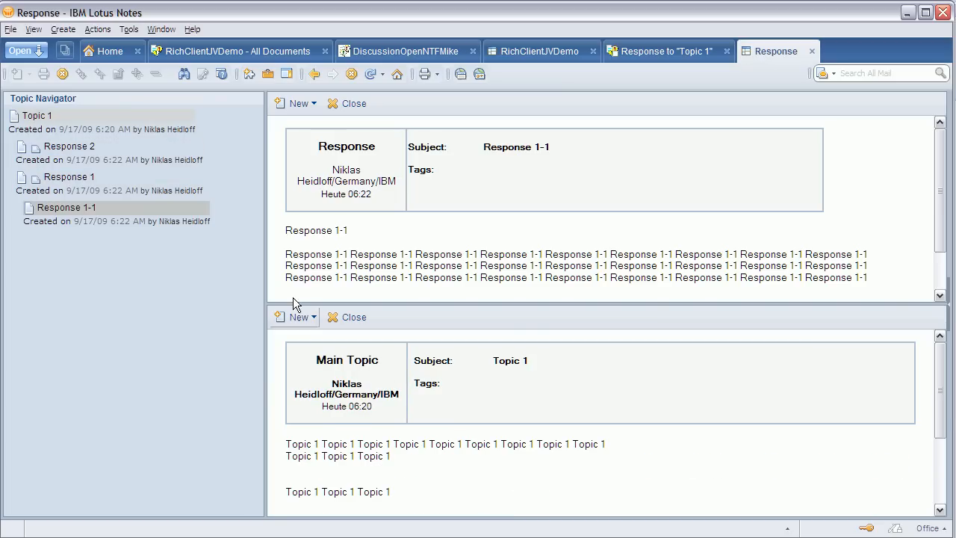
mouse_move(531, 209)
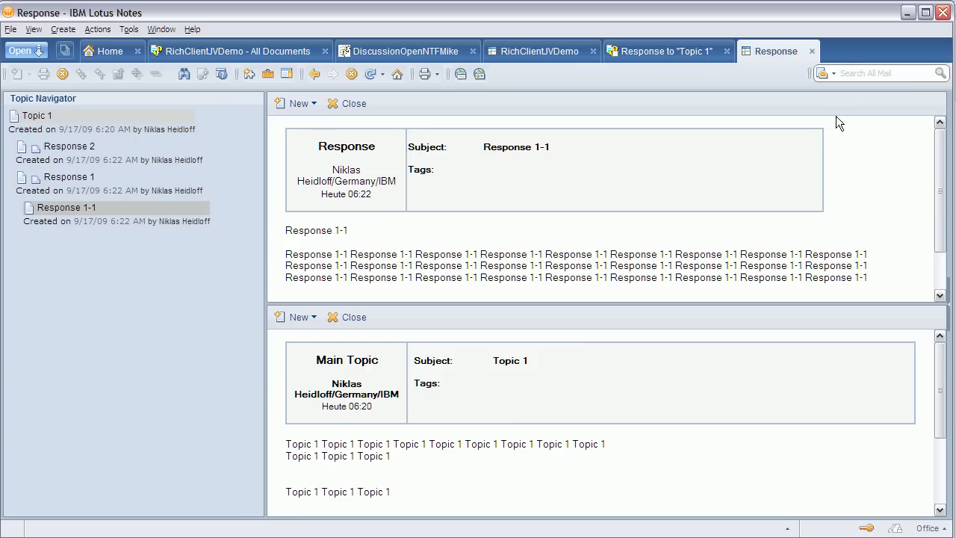
left_click(538, 50)
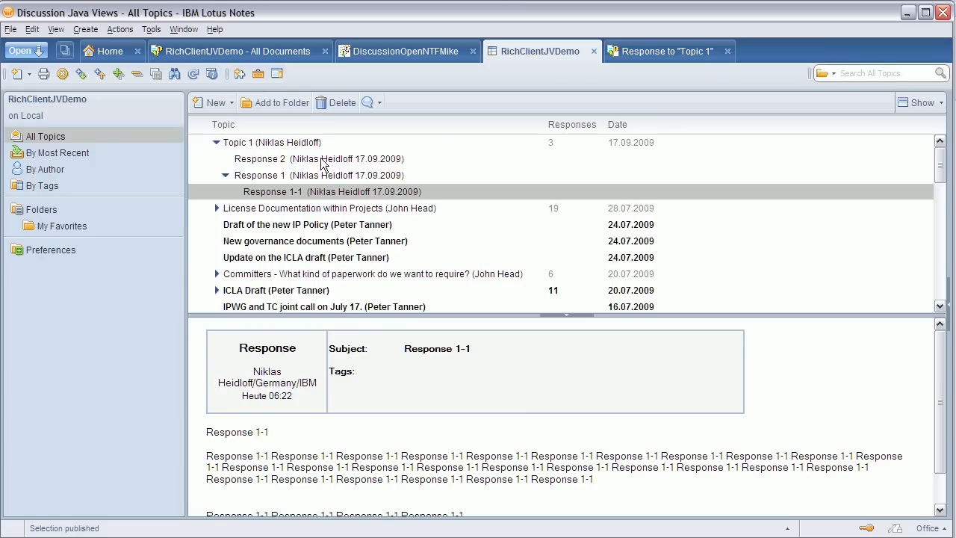
Create a New Response to Response 2 in the Topic 1 thread
left_click(215, 102)
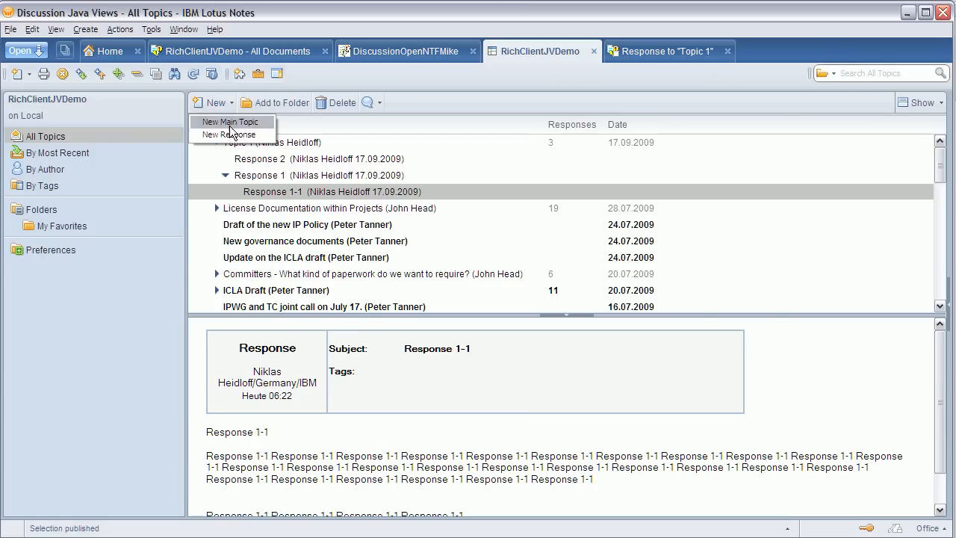
left_click(302, 131)
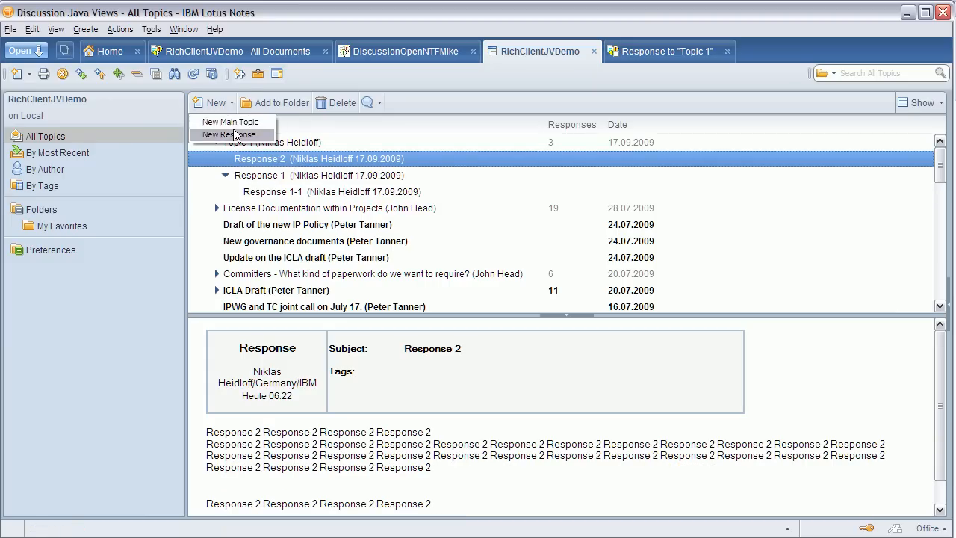
left_click(228, 134)
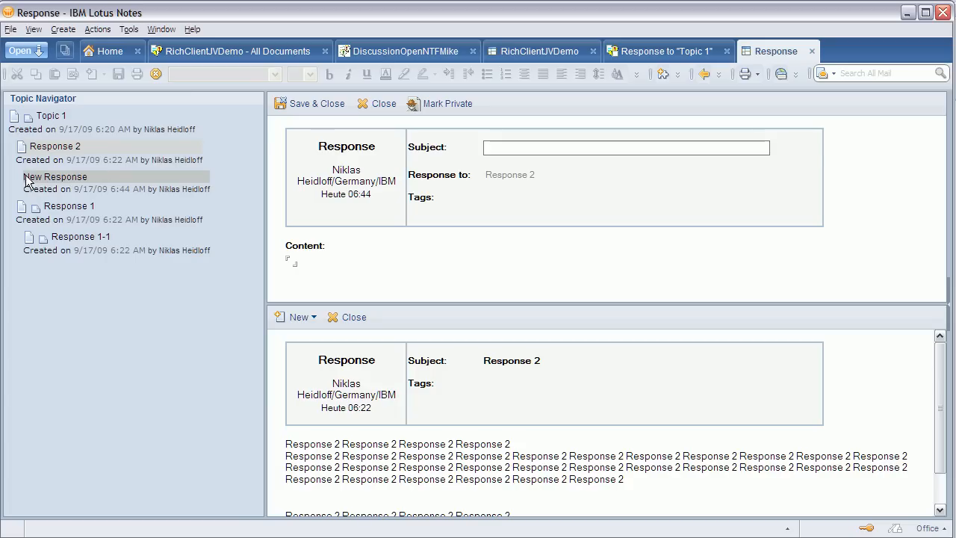
mouse_move(59, 189)
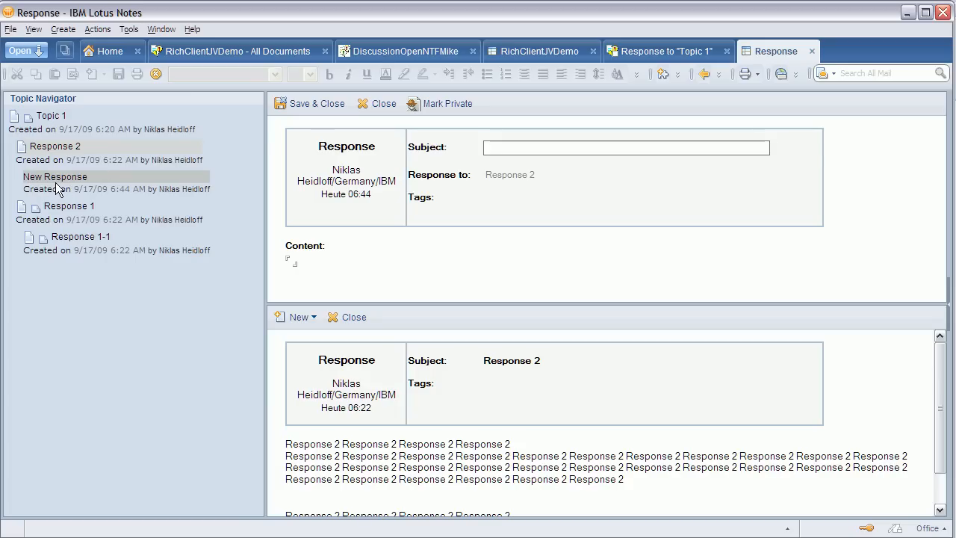
mouse_move(76, 185)
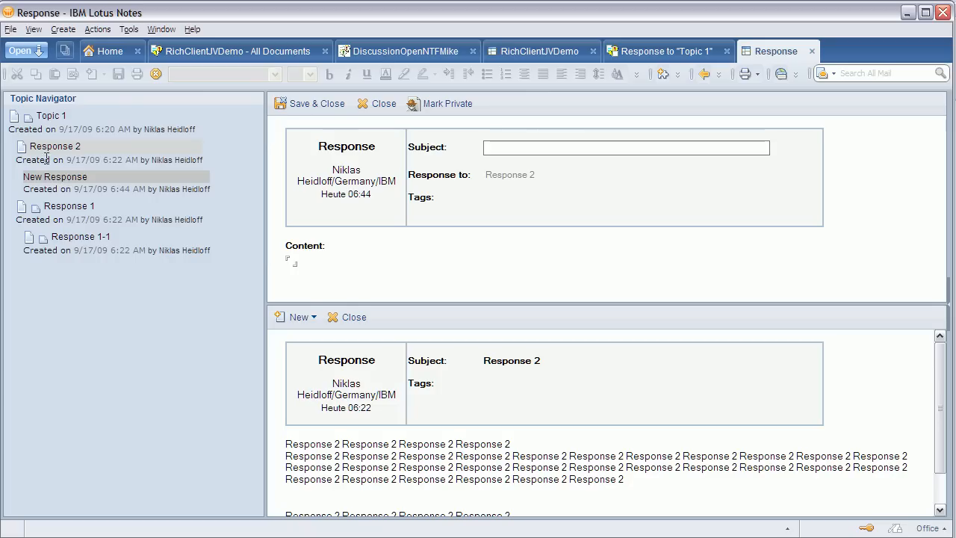
Give the reply the subject 'hello' and close it to save under Response 2
left_click(626, 148)
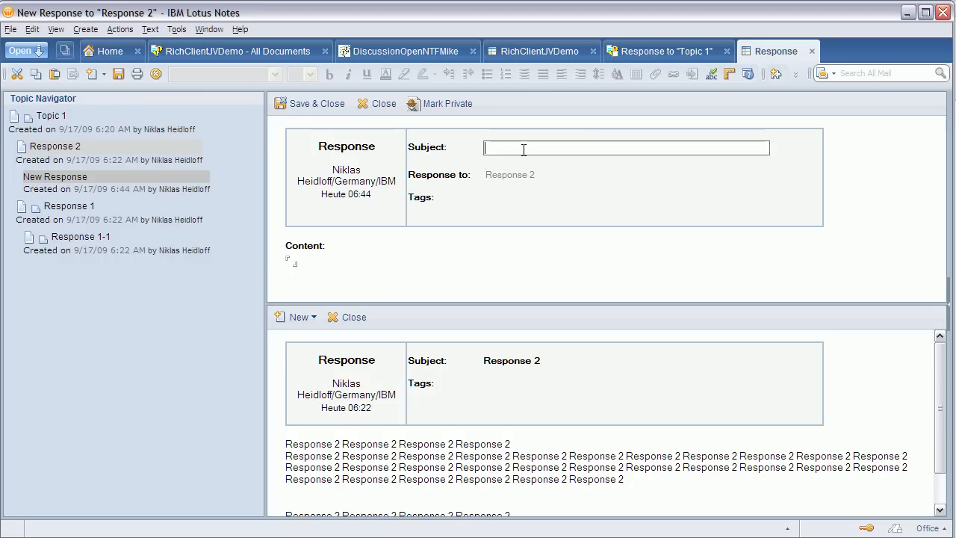
type("new resp")
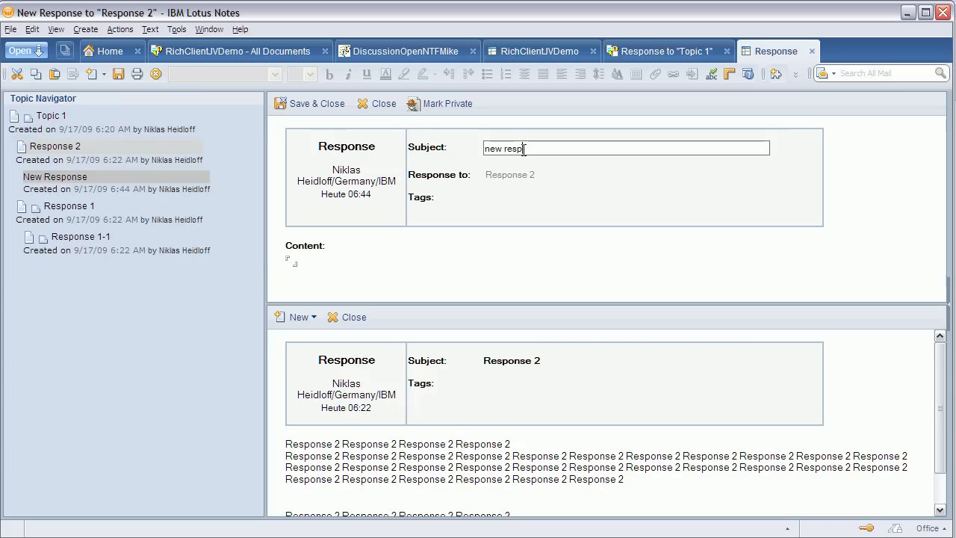
type("ad")
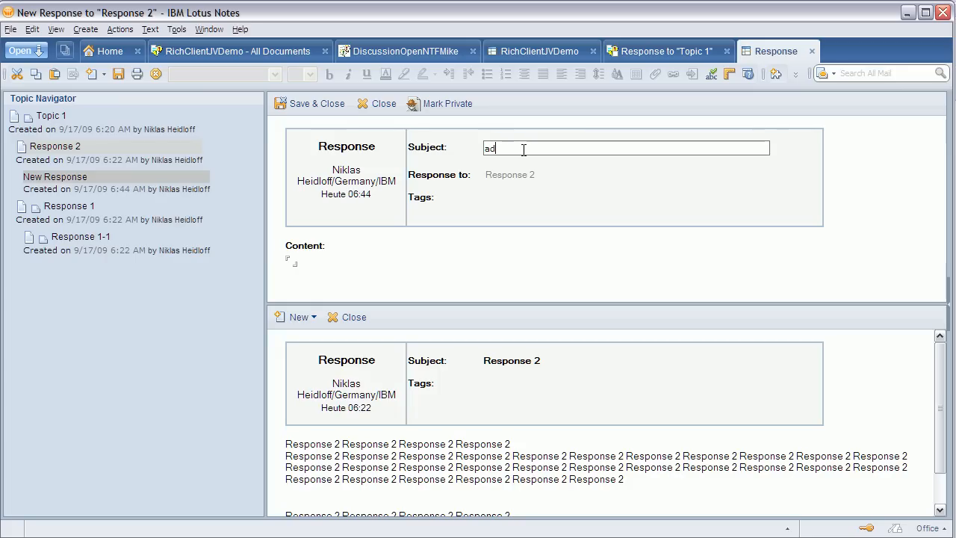
type("hek")
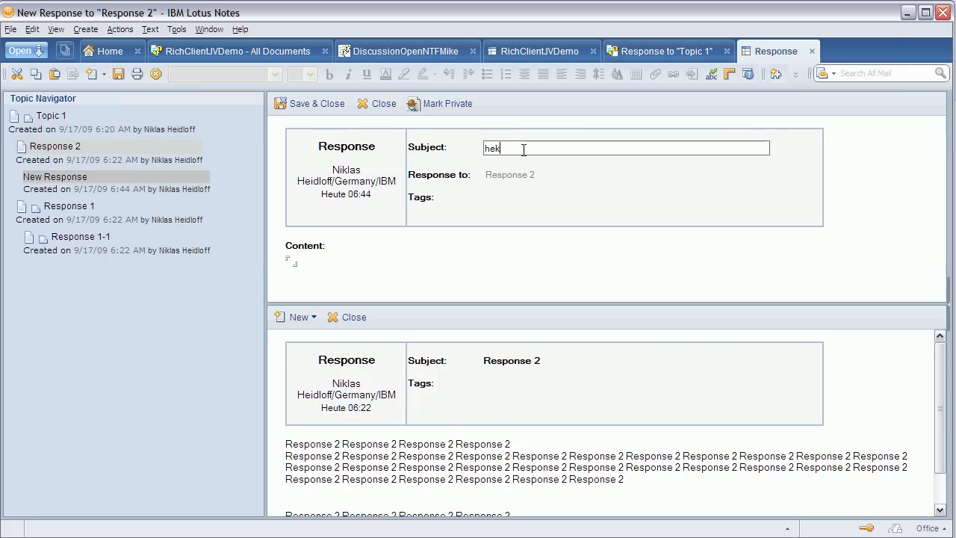
type("hello")
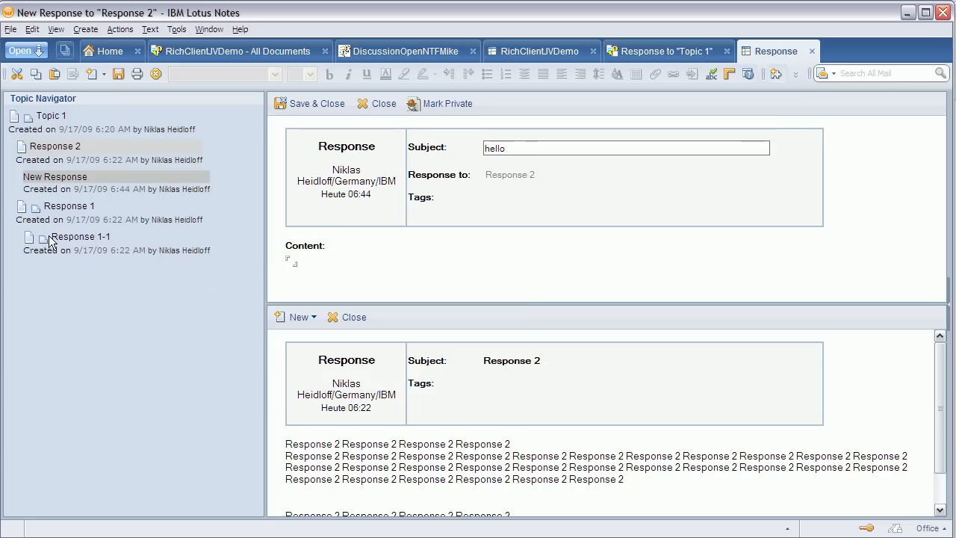
left_click(80, 236)
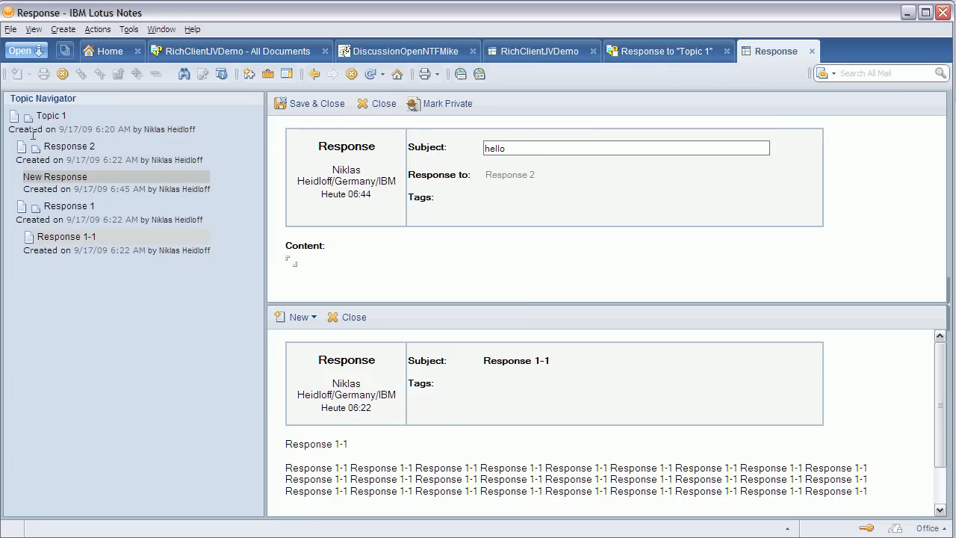
left_click(51, 115)
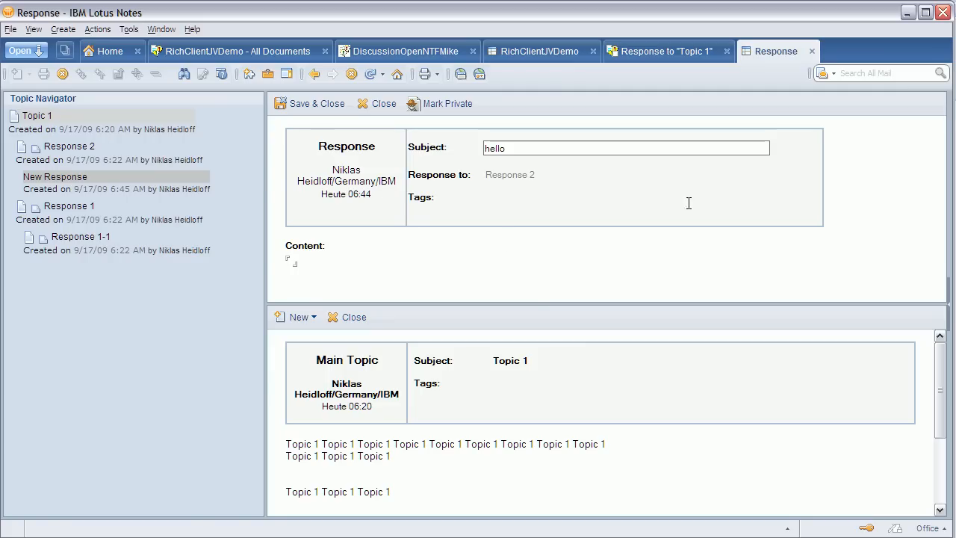
mouse_move(831, 155)
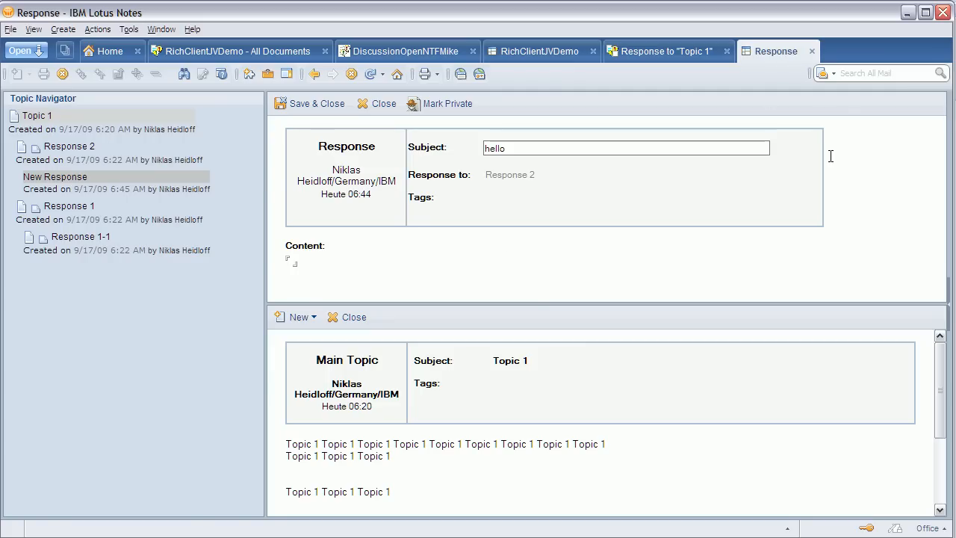
mouse_move(813, 51)
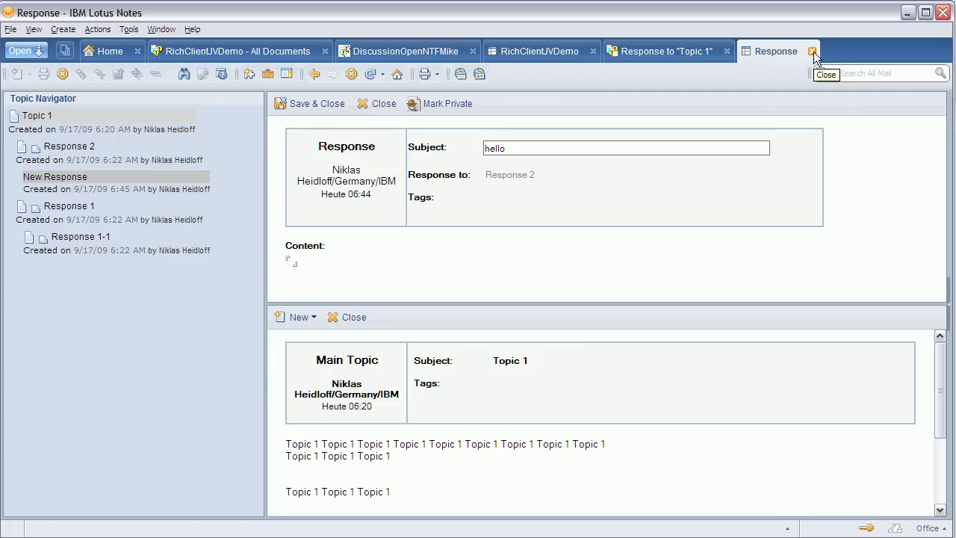
left_click(813, 50)
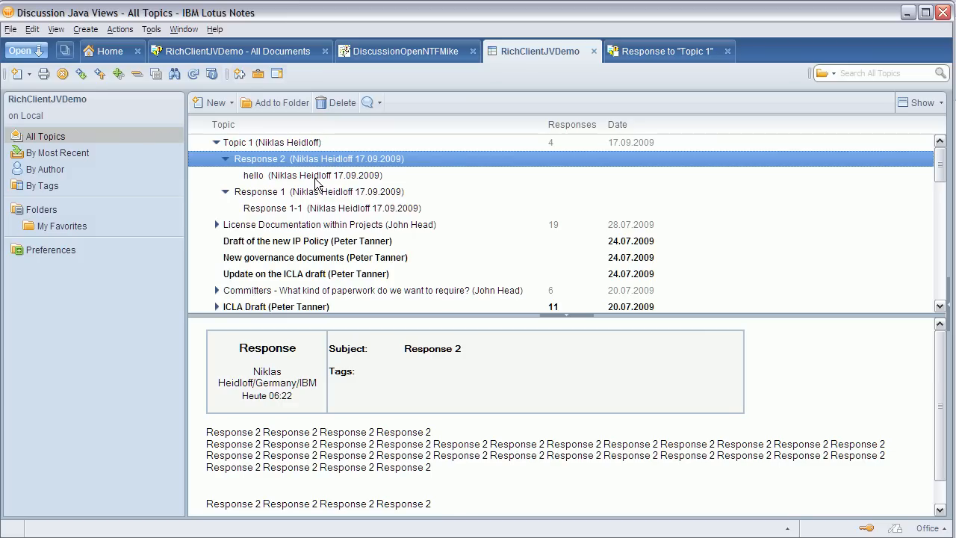
Reopen the saved 'hello' reply from the list, then close it again
left_click(254, 175)
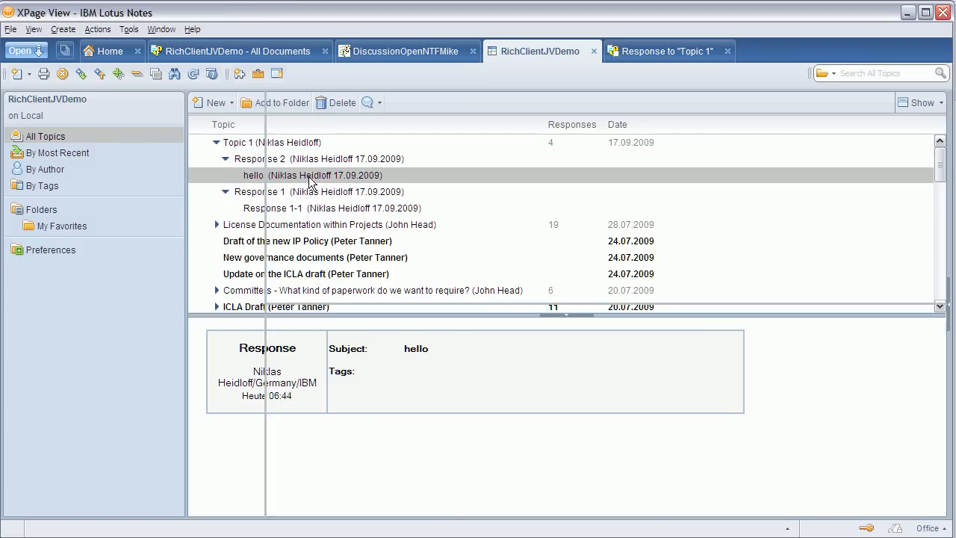
double_click(254, 175)
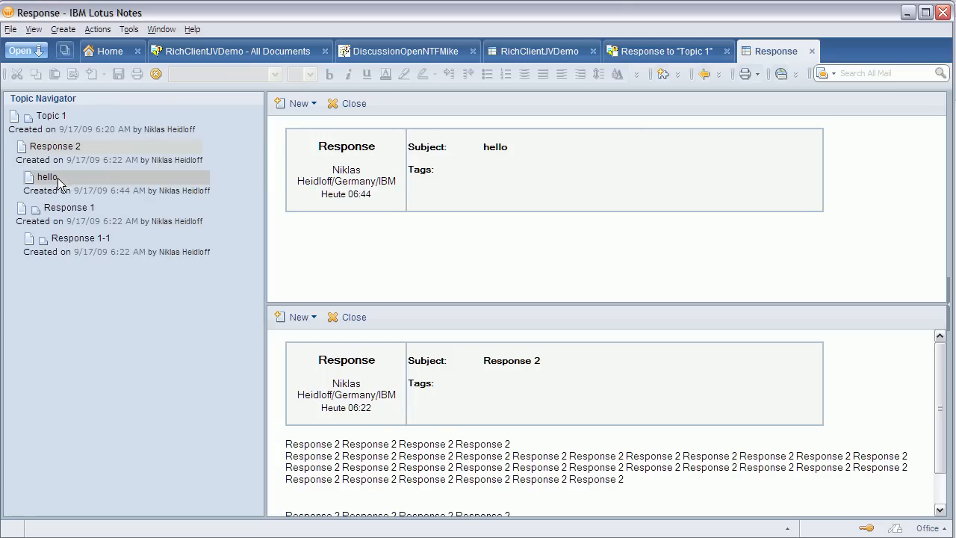
mouse_move(56, 186)
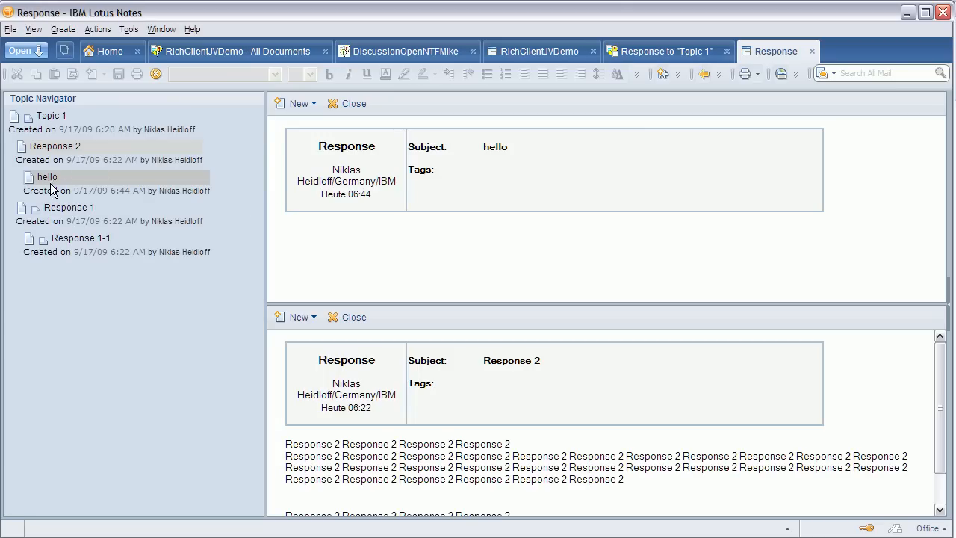
mouse_move(67, 182)
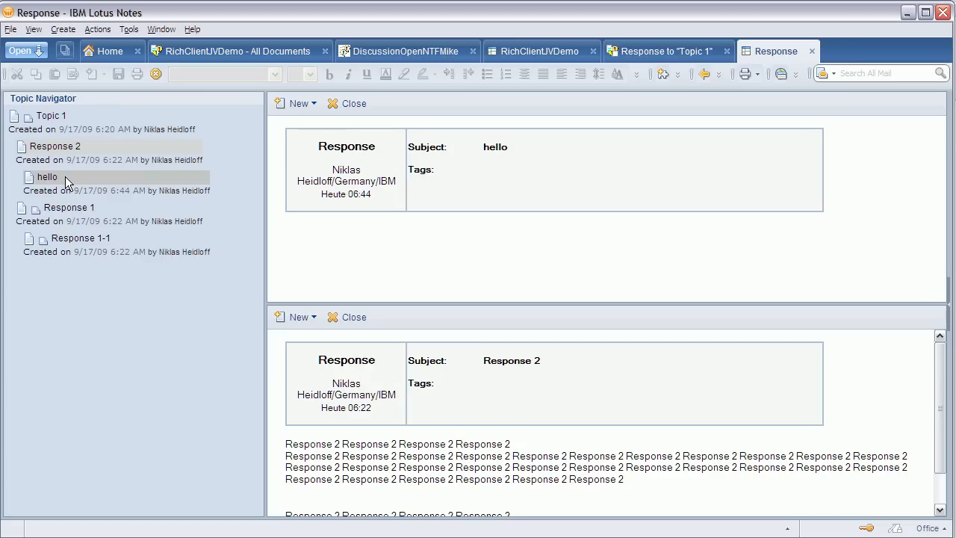
mouse_move(445, 197)
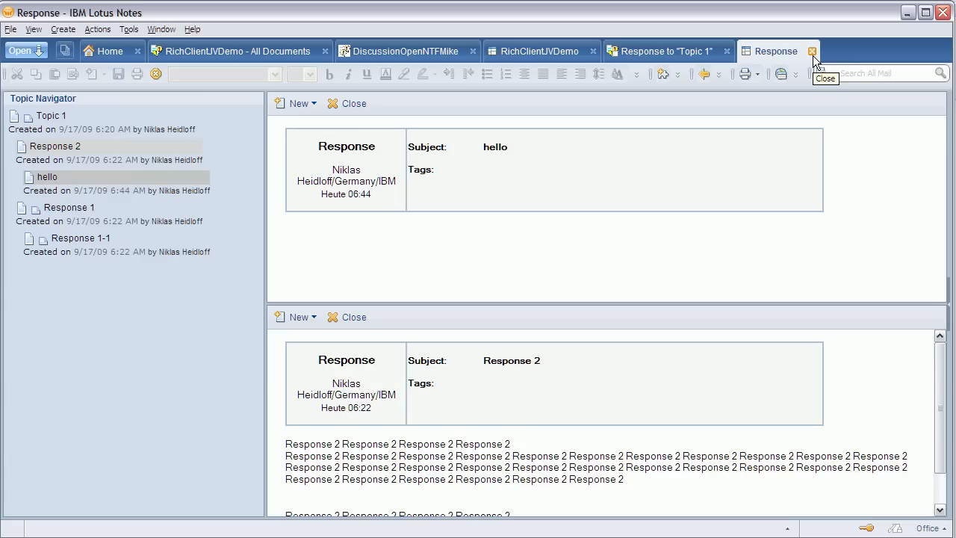
left_click(813, 51)
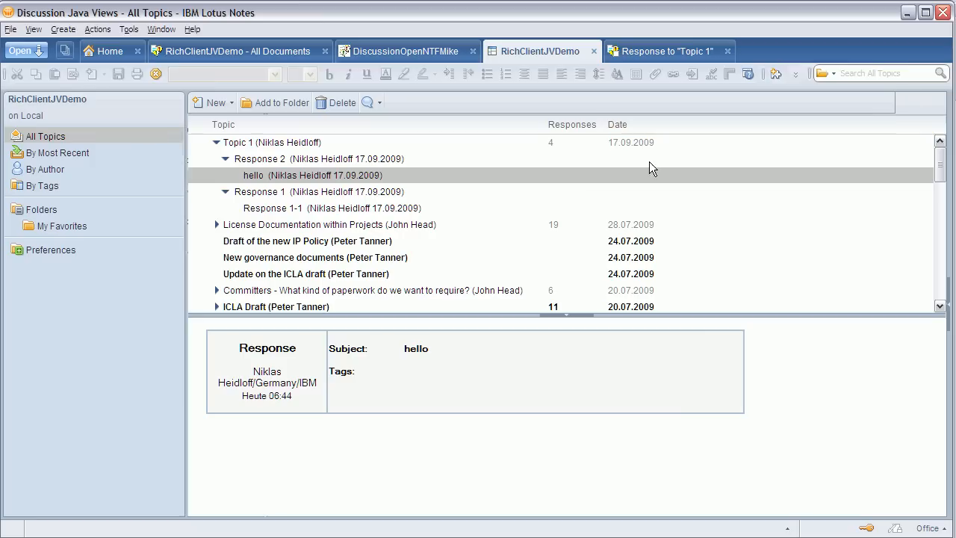
Collapse Topic 1 and open the Committers paperwork topic with its thread in the navigator
left_click(215, 141)
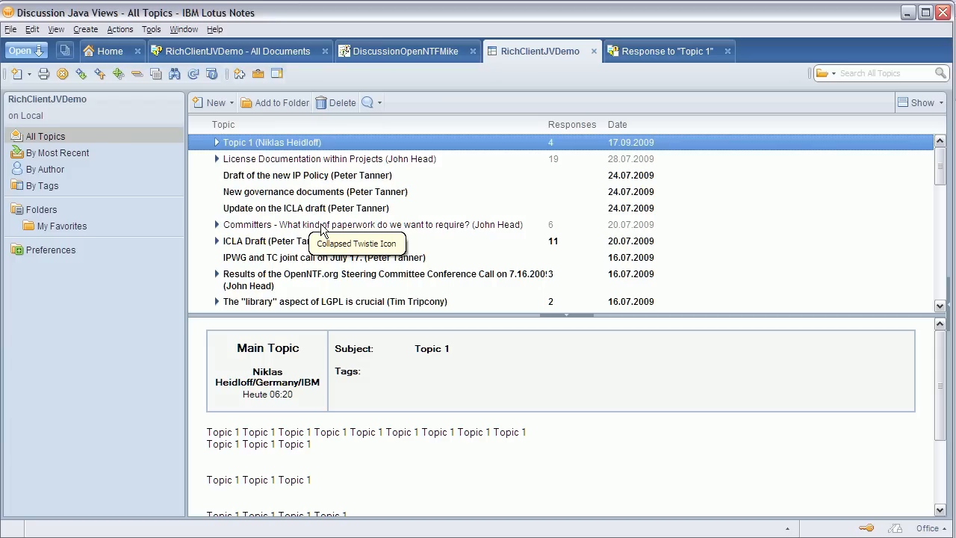
mouse_move(436, 233)
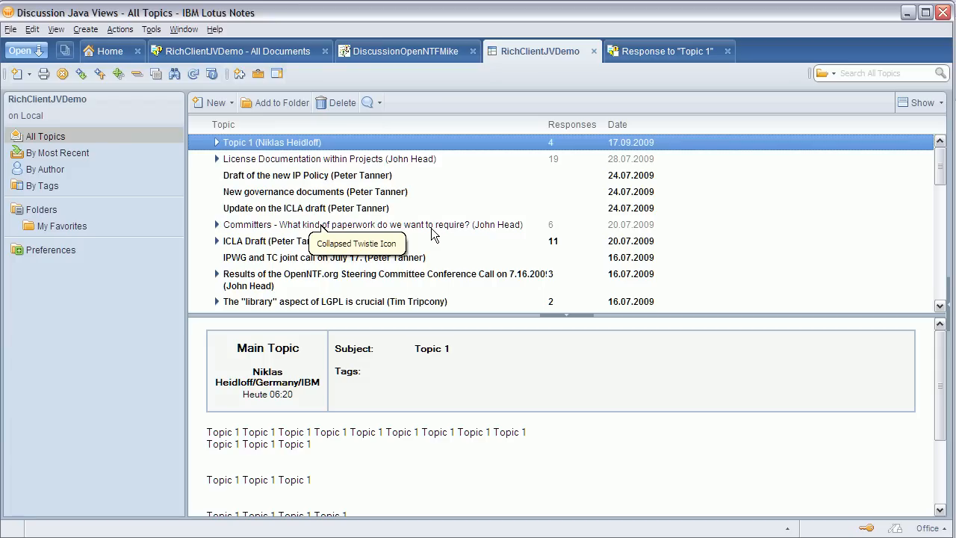
left_click(351, 225)
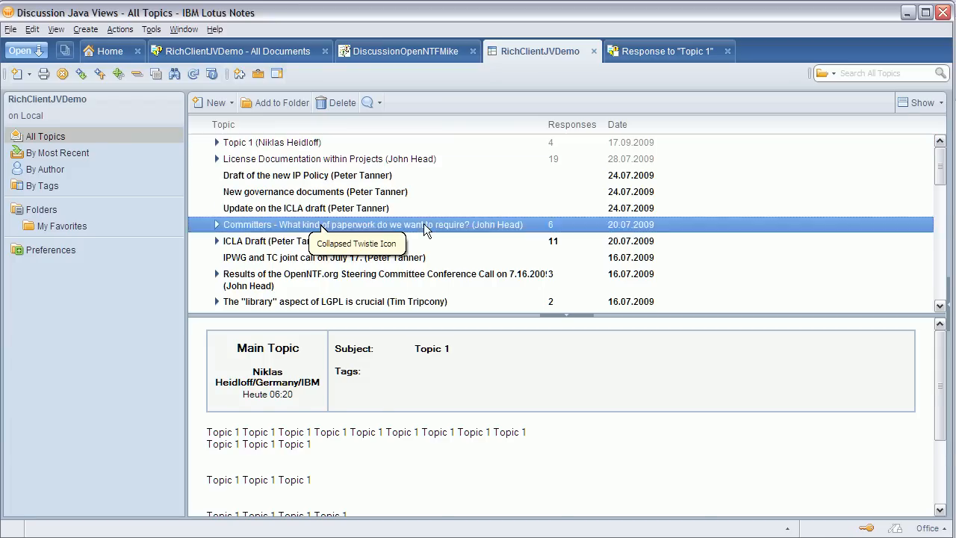
double_click(369, 224)
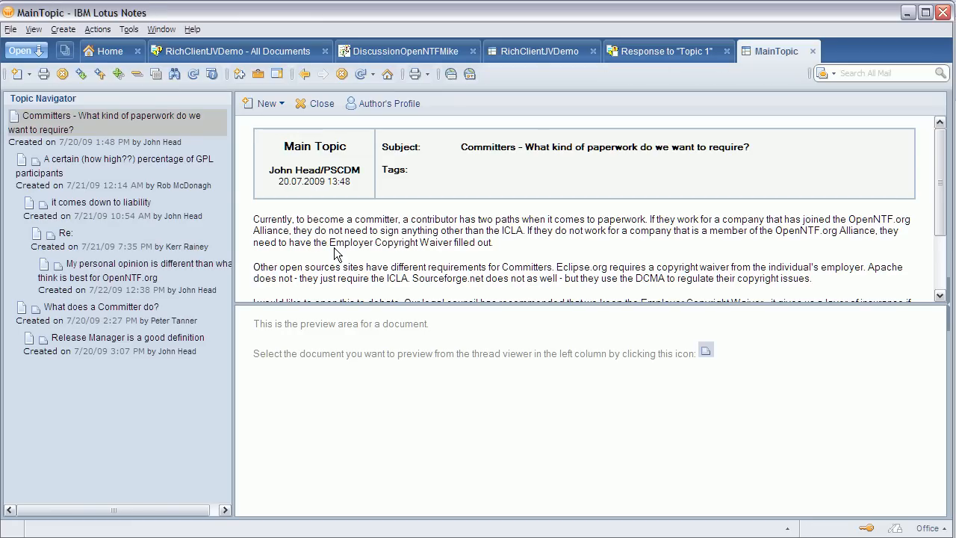
mouse_move(176, 167)
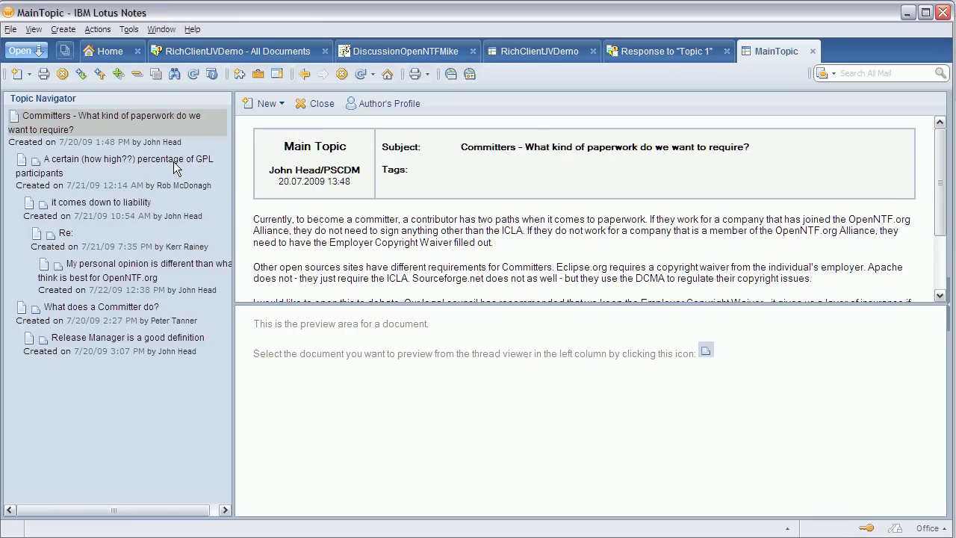
mouse_move(166, 185)
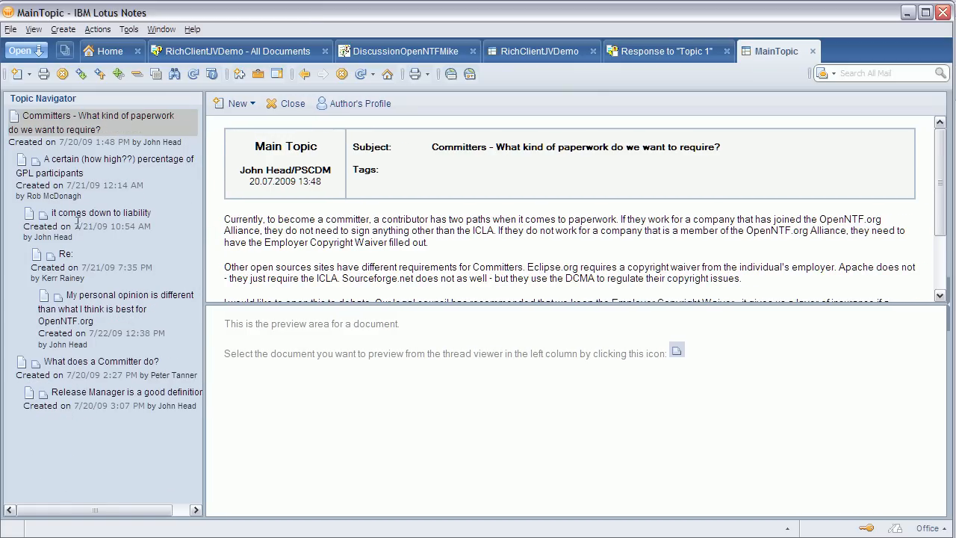
Preview thread responses in the navigator, ending on 'it comes down to liability' beneath the main topic
left_click(100, 212)
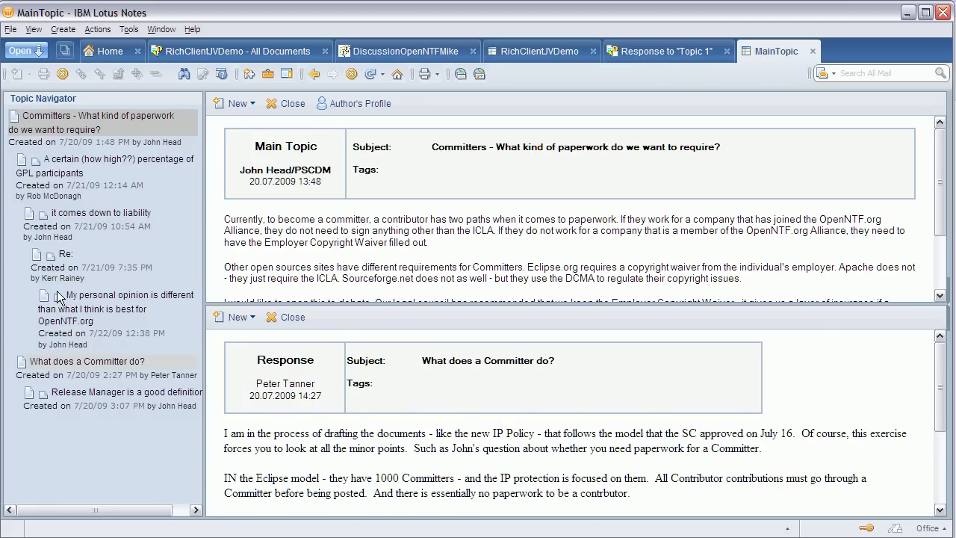
left_click(116, 294)
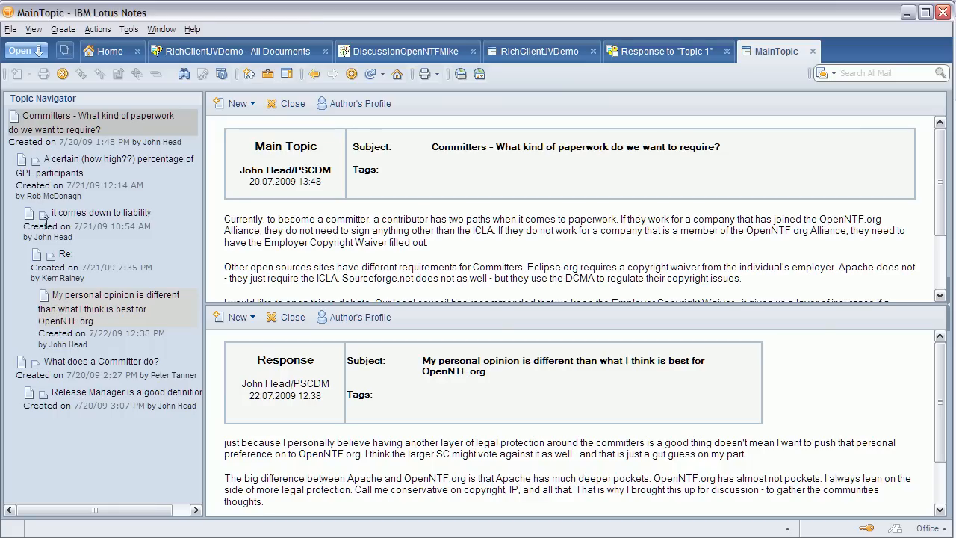
left_click(99, 212)
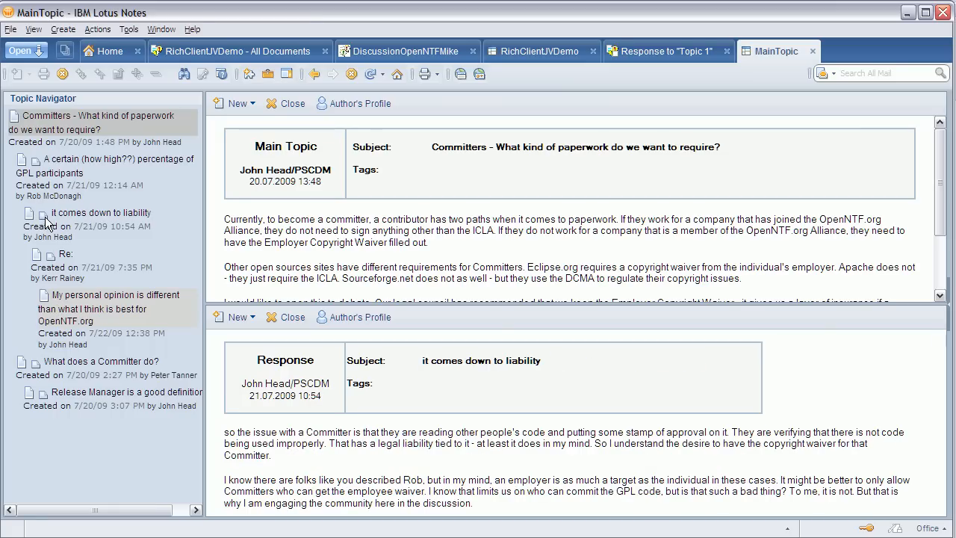
left_click(99, 212)
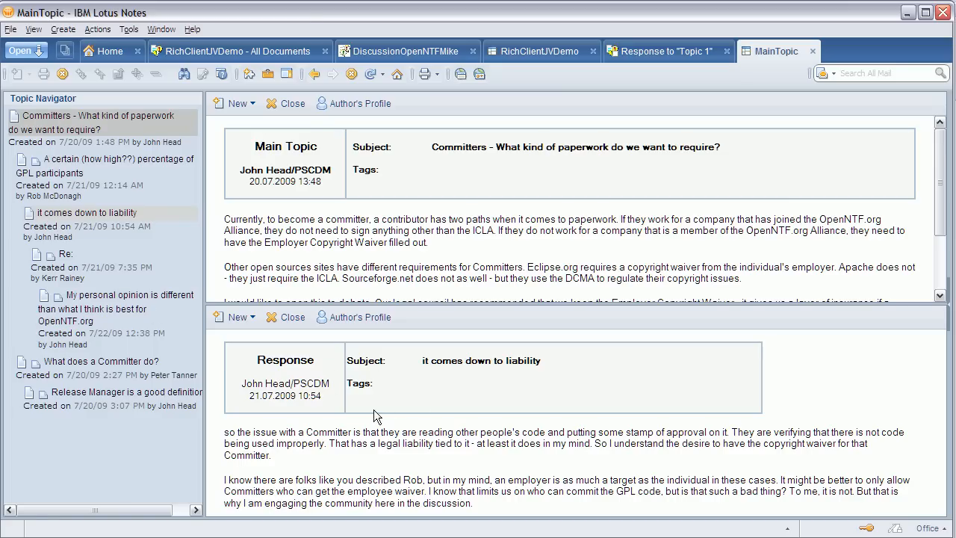
mouse_move(38, 262)
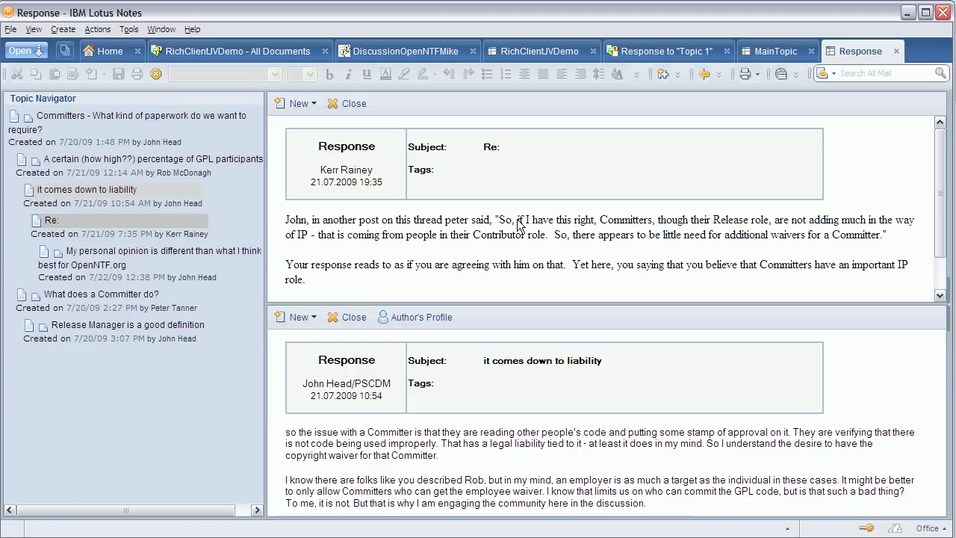
mouse_move(66, 246)
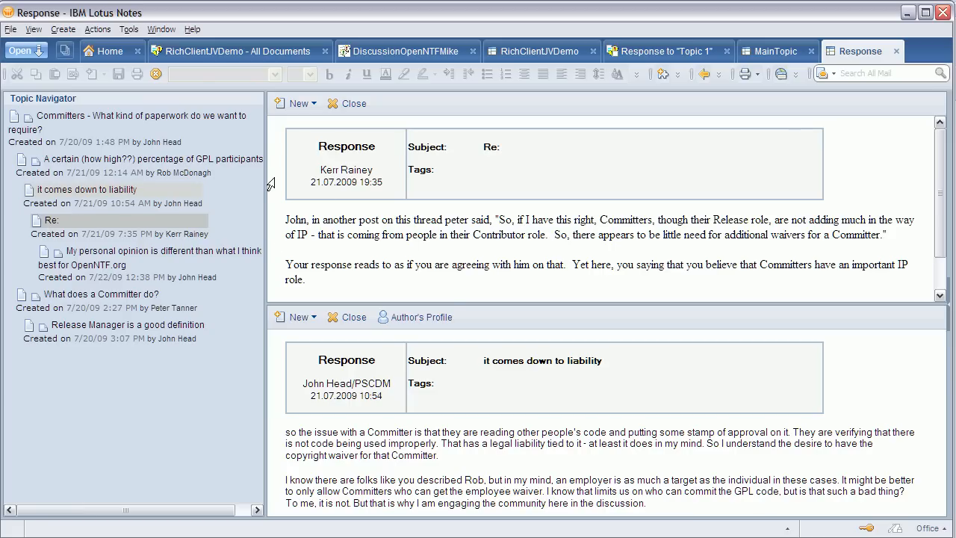
mouse_move(944, 132)
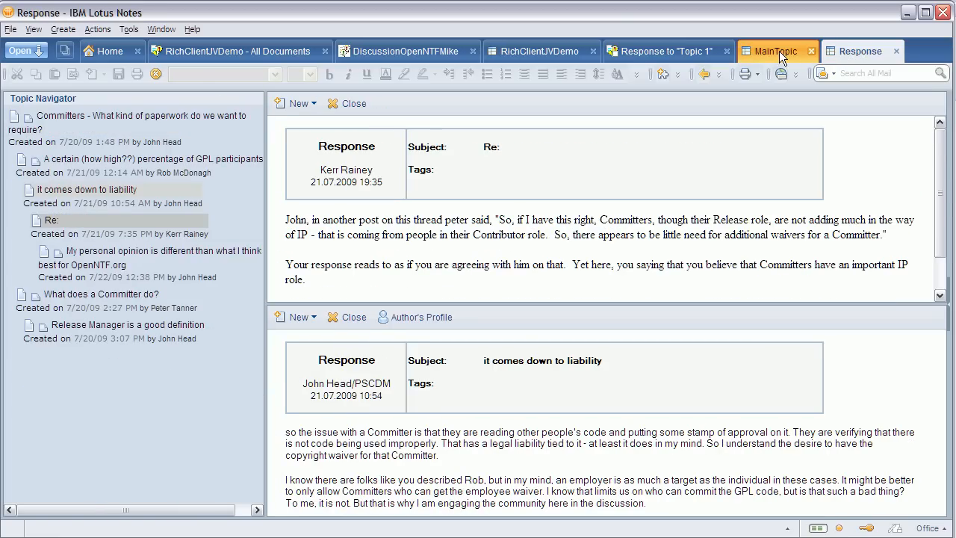
mouse_move(789, 60)
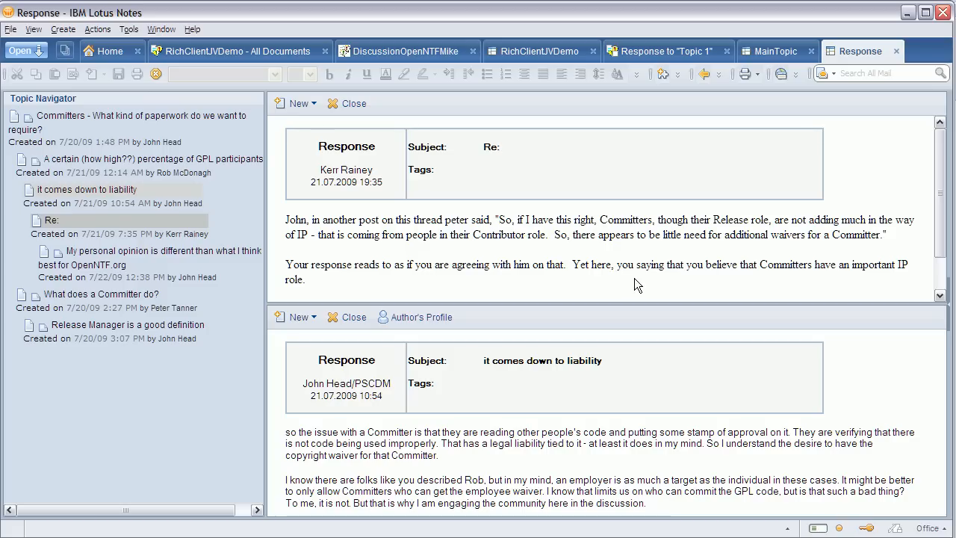
mouse_move(324, 212)
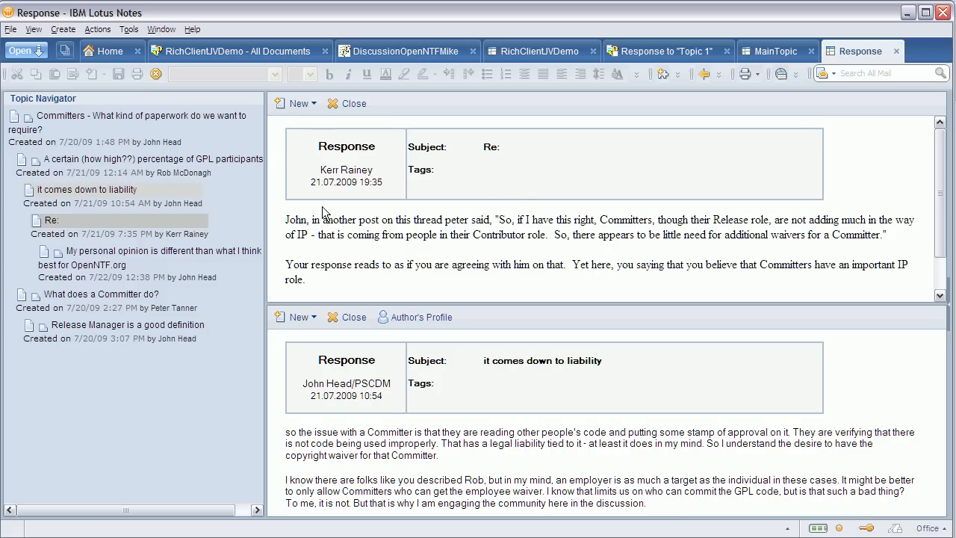
mouse_move(308, 208)
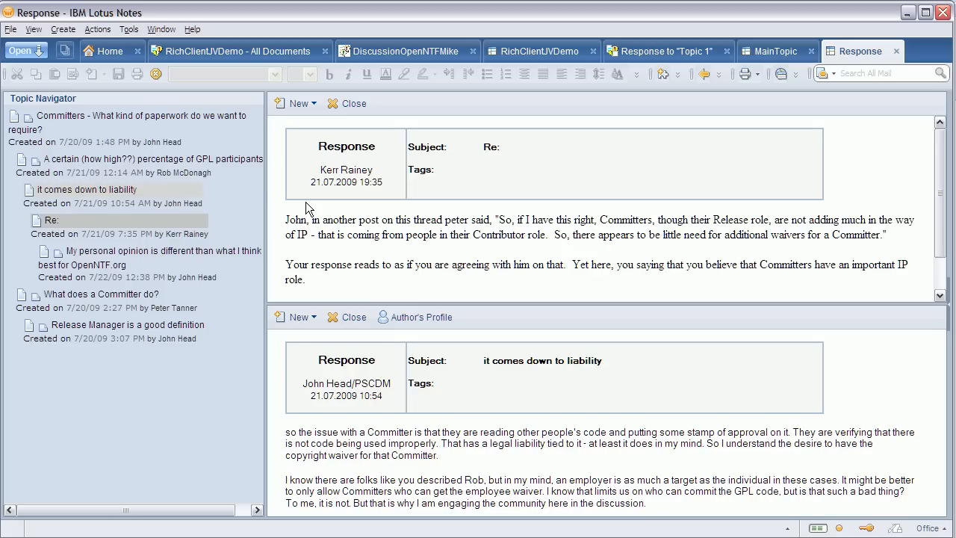
mouse_move(248, 398)
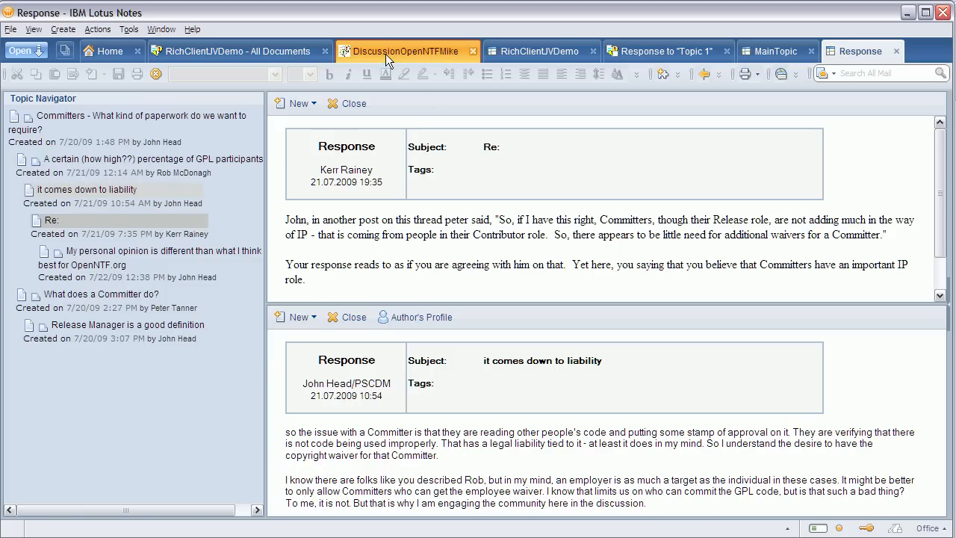
In DiscussionOpenNTFMike's By Most Recent view, preview topic 2 then expand the r1-1 conversation's four messages
left_click(406, 51)
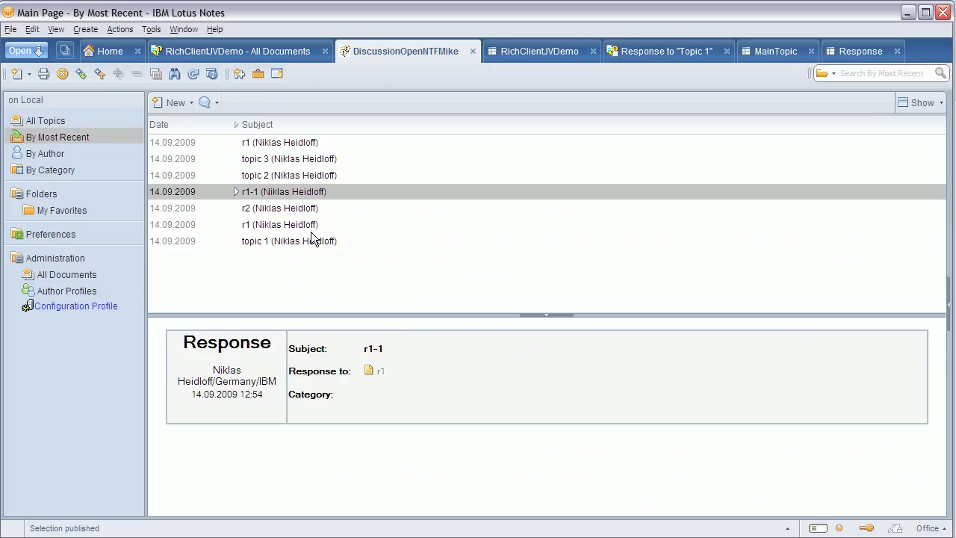
mouse_move(411, 237)
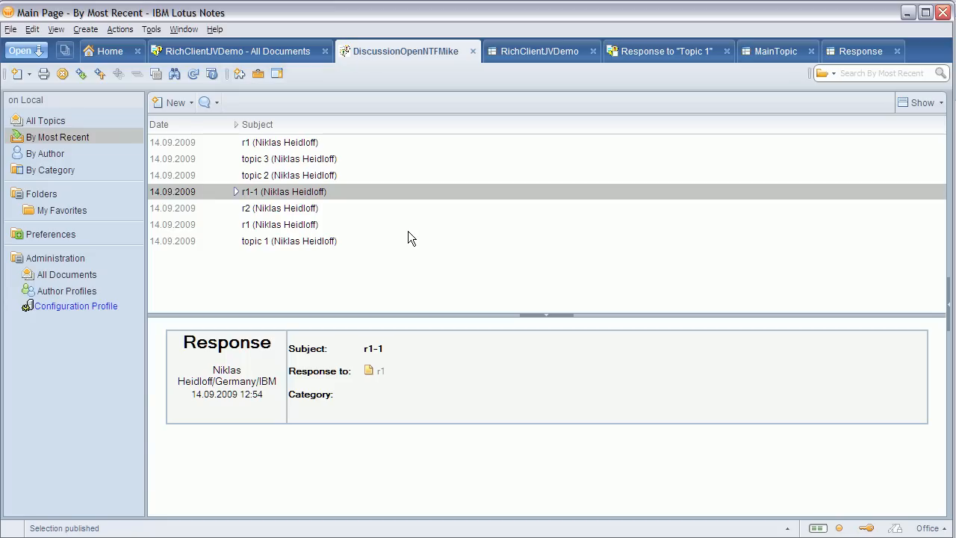
mouse_move(195, 155)
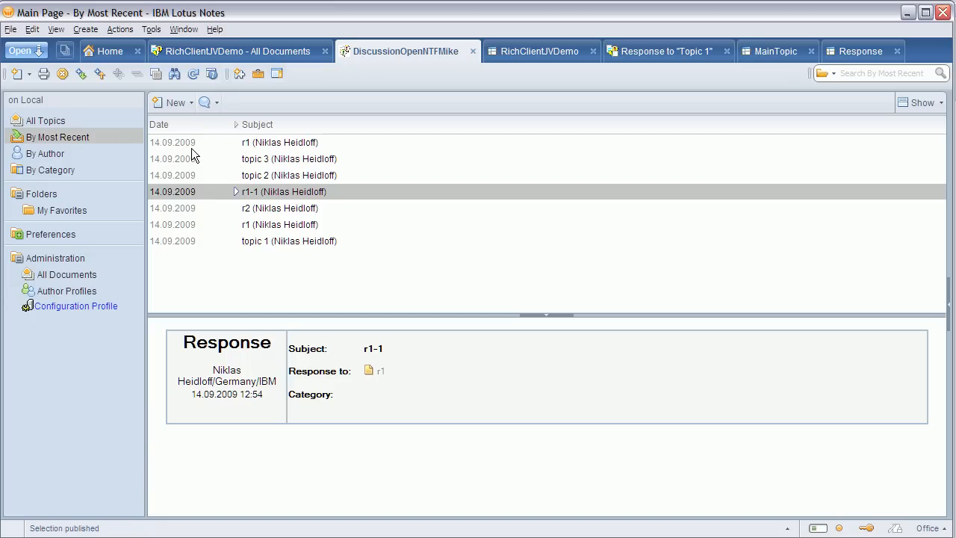
mouse_move(32, 146)
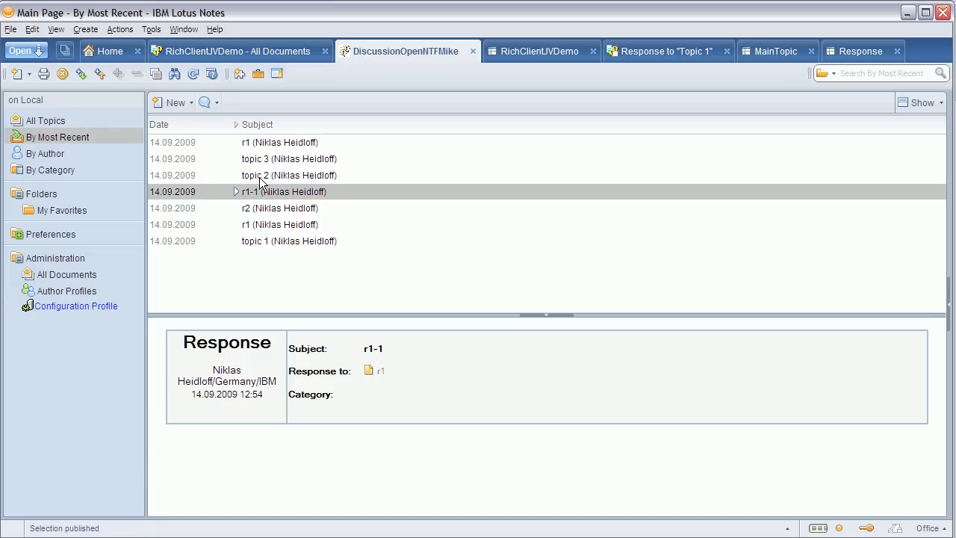
left_click(289, 158)
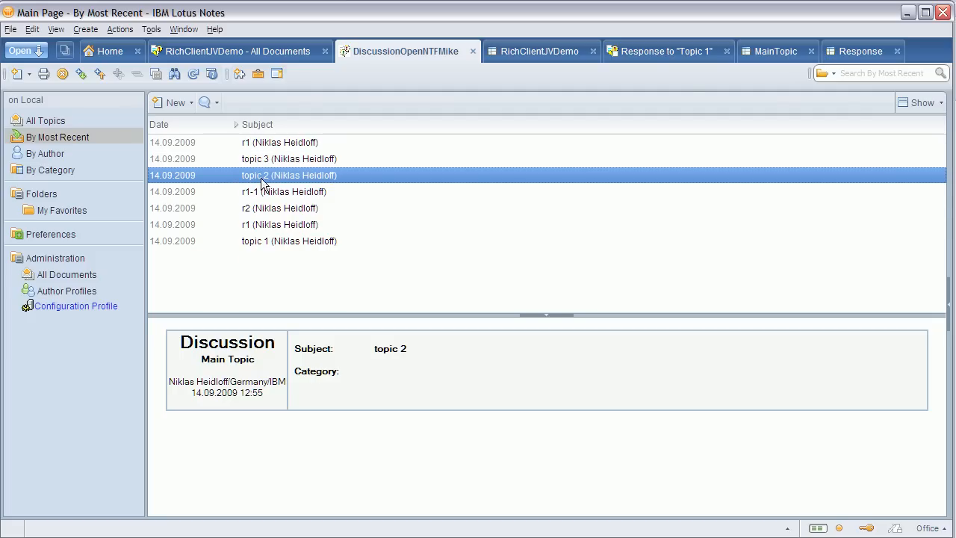
left_click(282, 191)
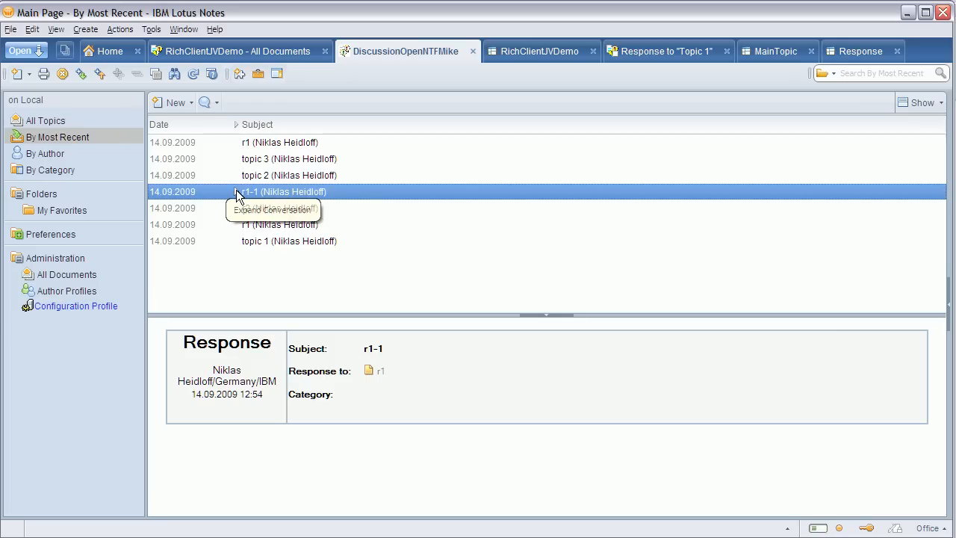
left_click(236, 191)
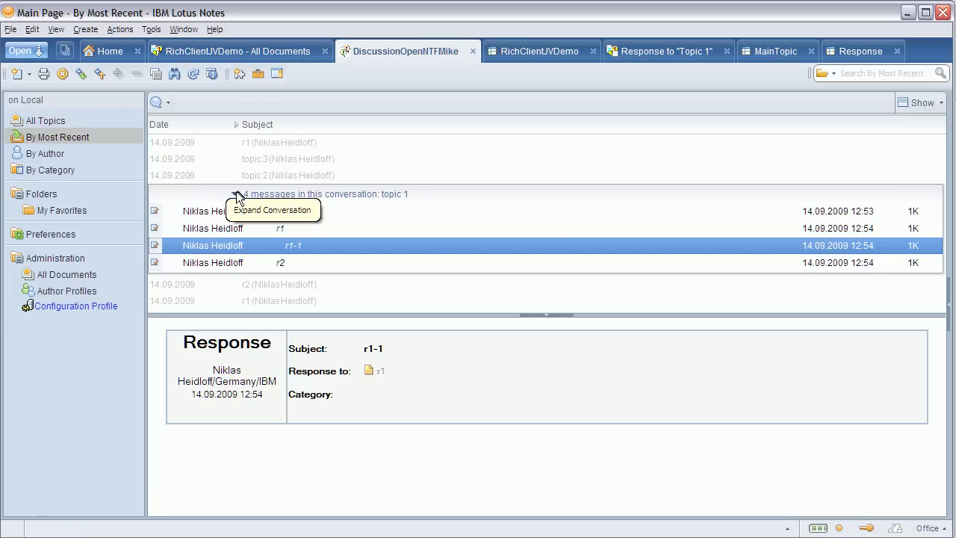
left_click(234, 194)
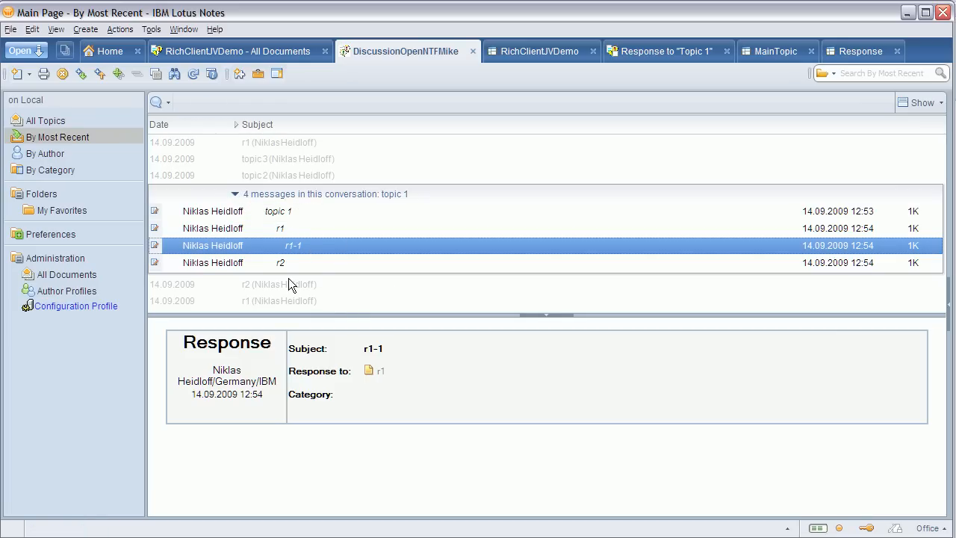
mouse_move(313, 263)
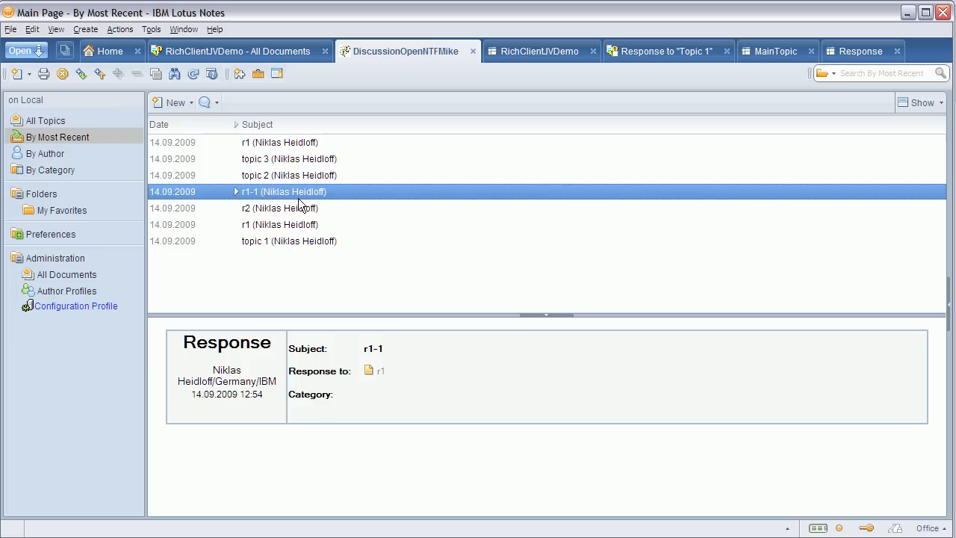
mouse_move(451, 219)
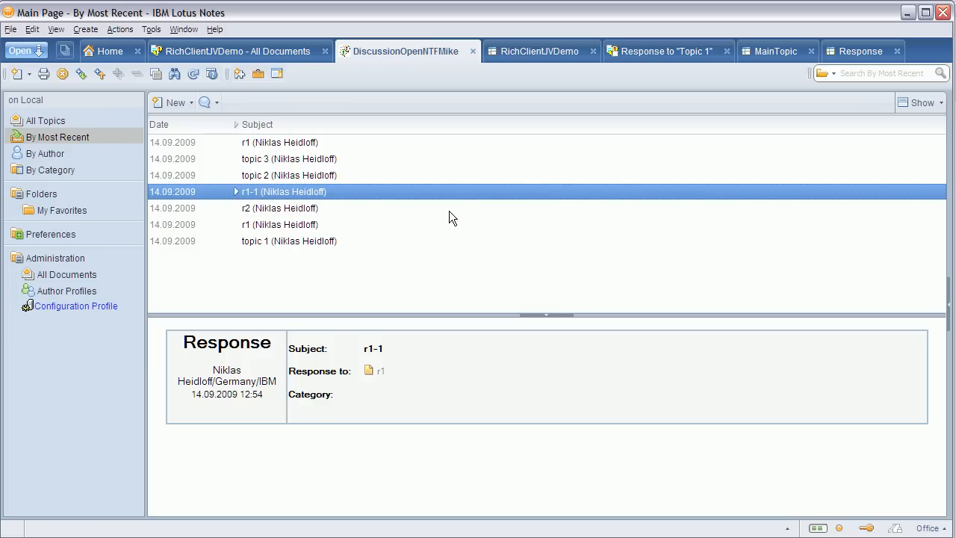
Group By Most Recent into collapsed conversations, expand r1-1, then preview topic 2
left_click(920, 102)
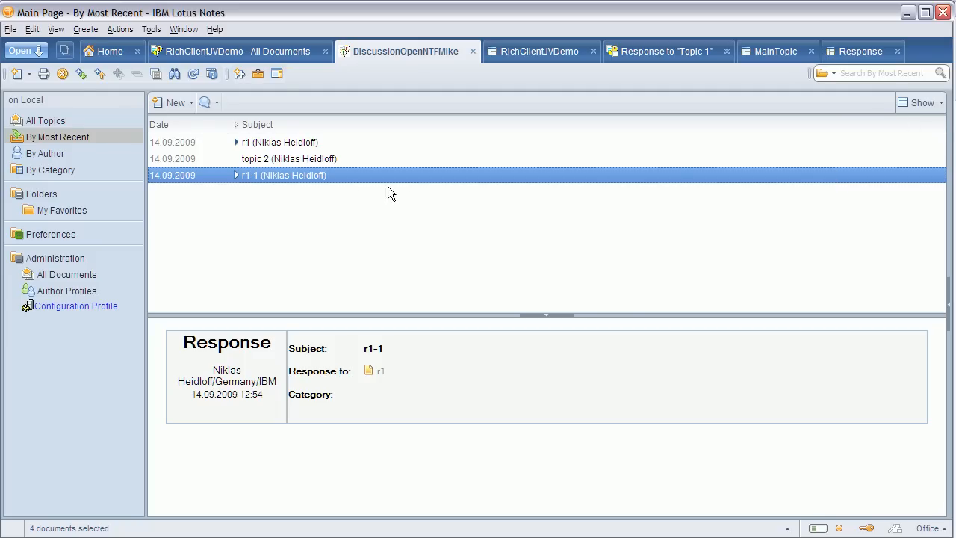
mouse_move(260, 149)
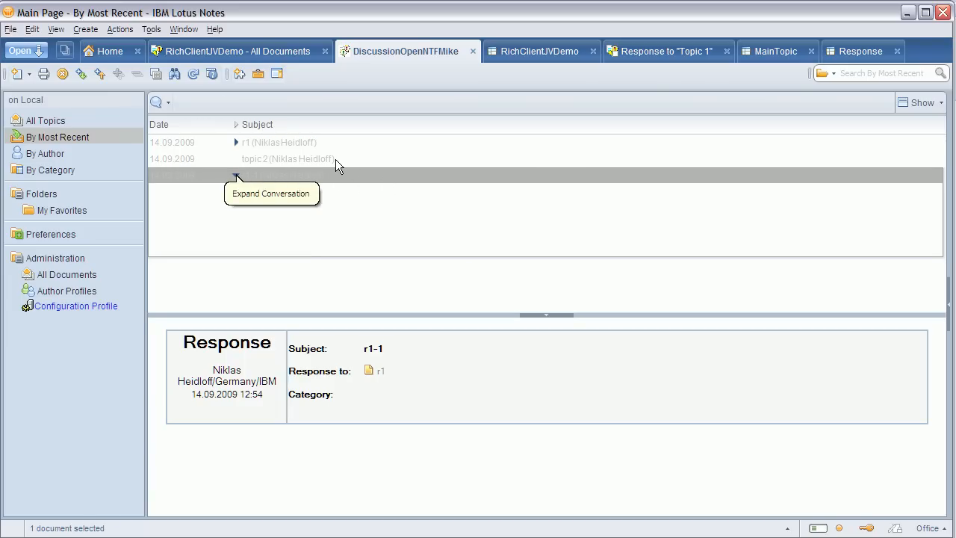
mouse_move(317, 210)
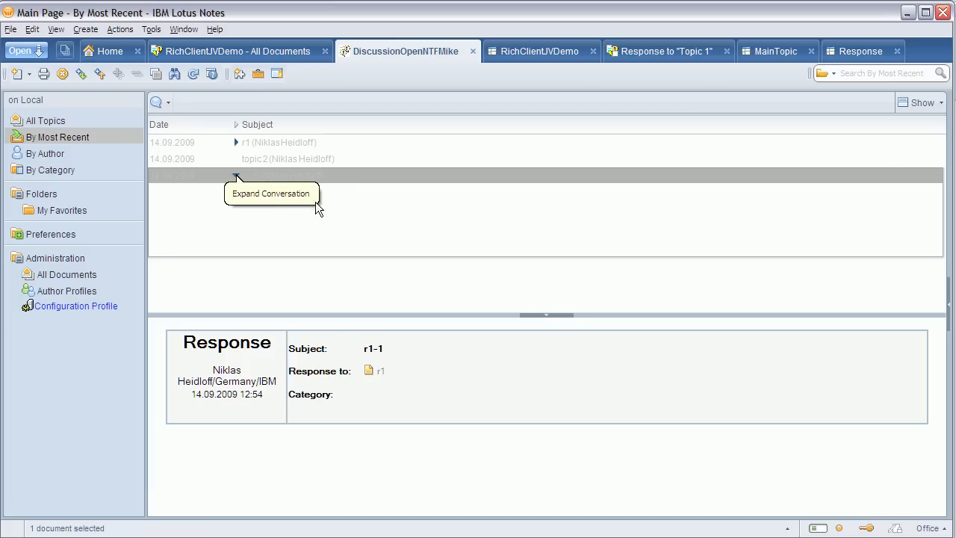
left_click(236, 177)
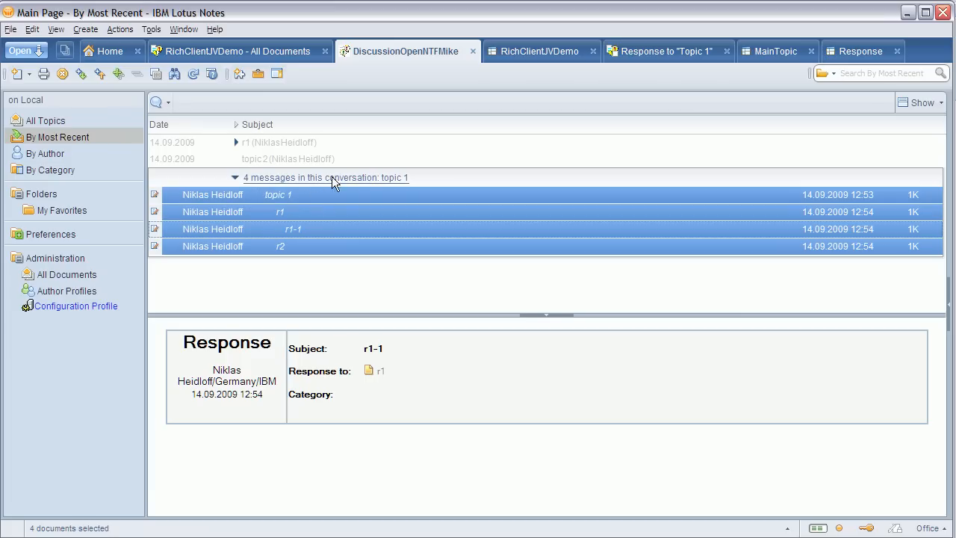
mouse_move(351, 186)
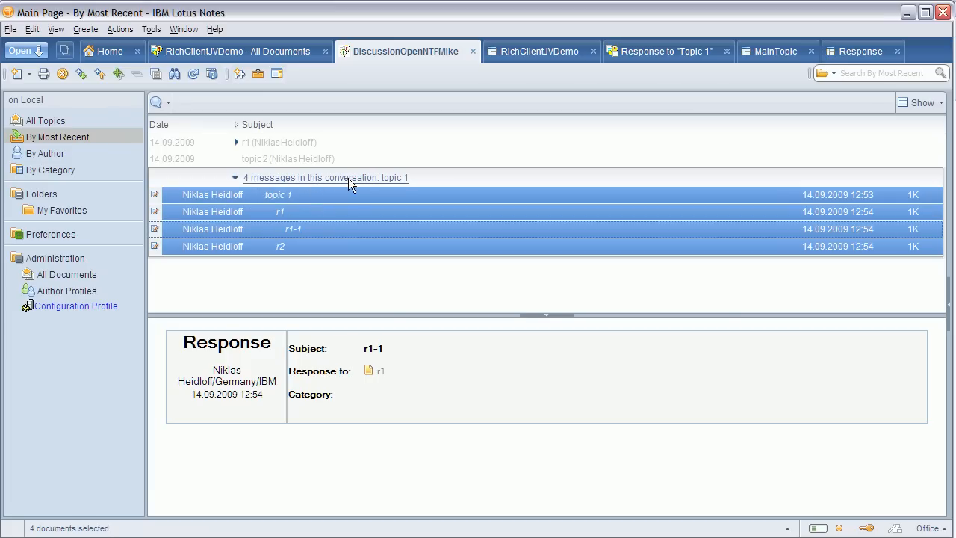
mouse_move(403, 186)
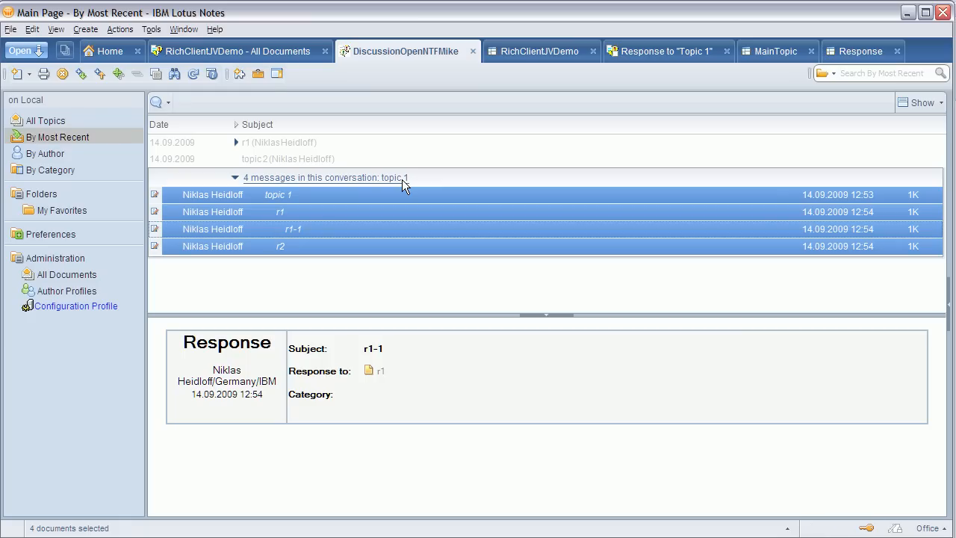
mouse_move(904, 123)
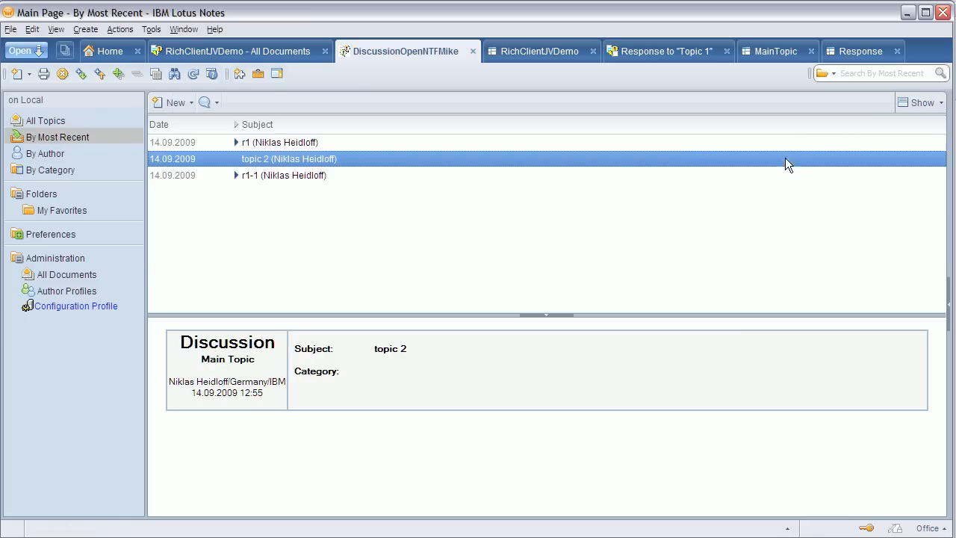
left_click(923, 101)
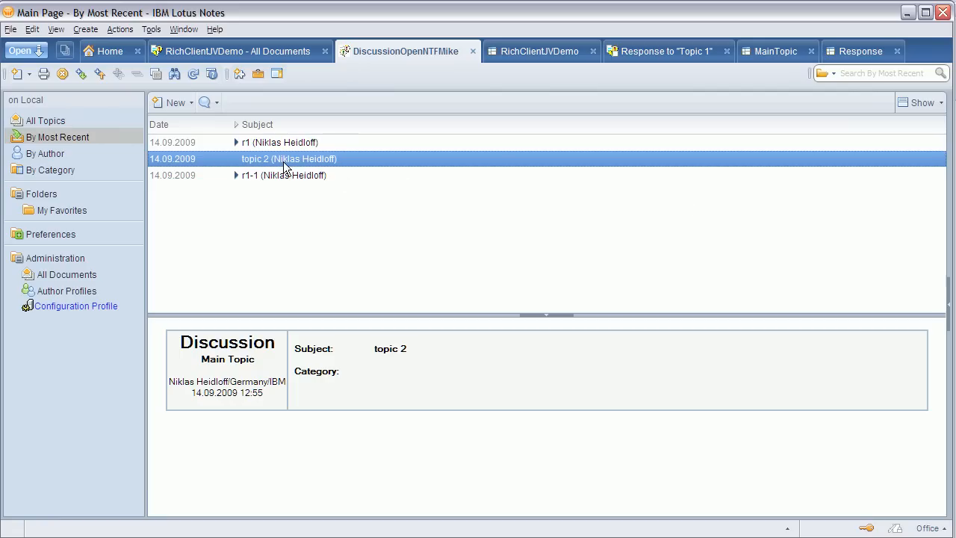
mouse_move(311, 162)
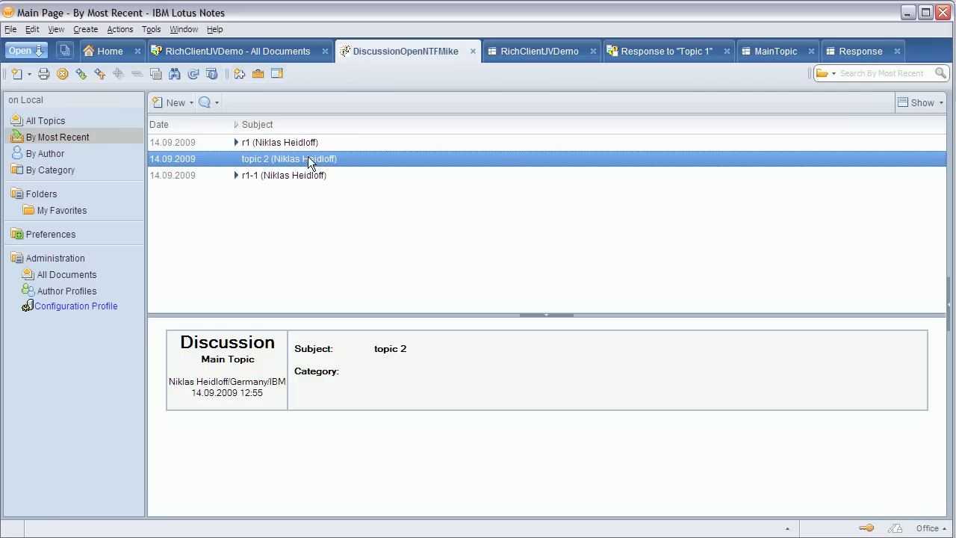
mouse_move(307, 163)
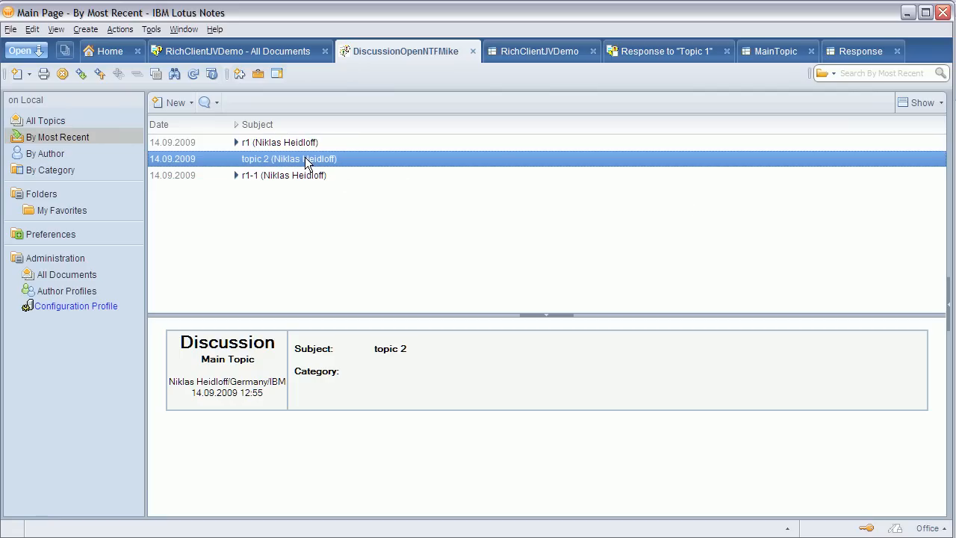